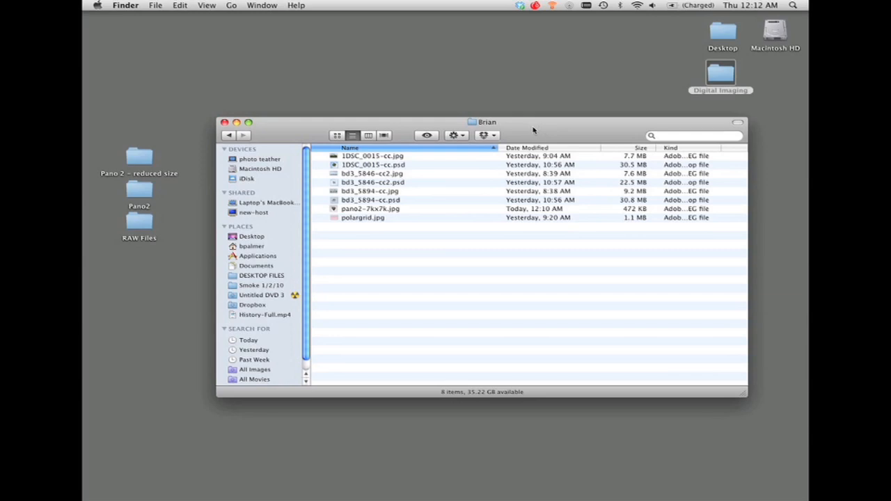
Preview the sailboat and campus tiny-planet examples and the polar grid image.
click(380, 155)
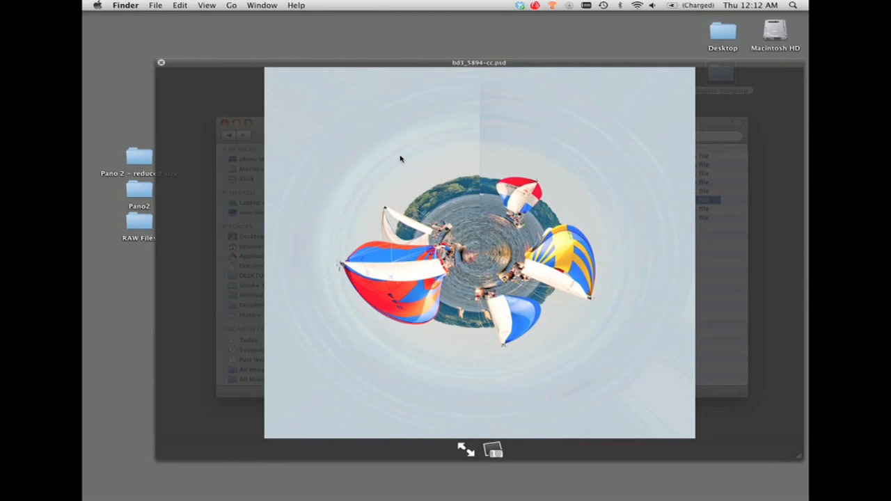
click(163, 62)
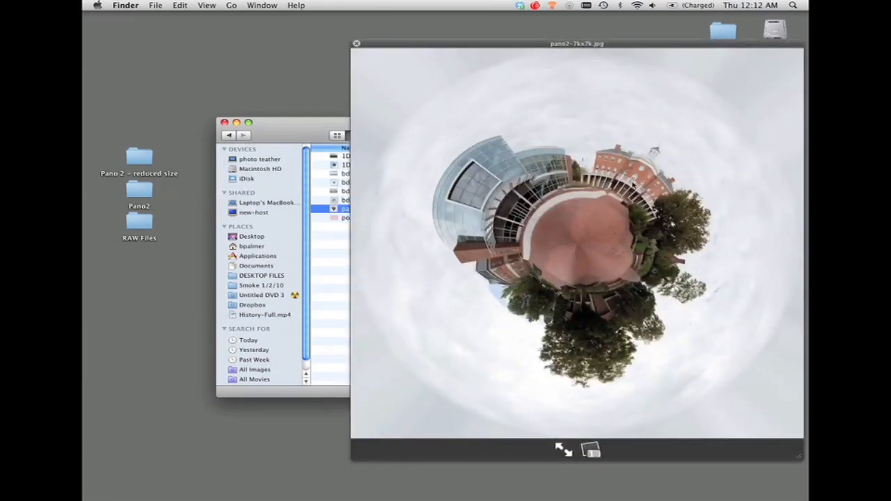
mouse_move(573, 244)
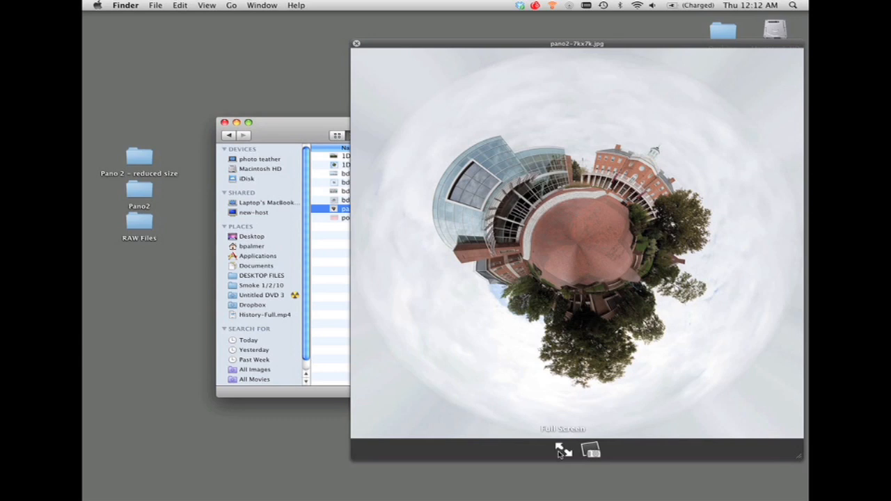
click(357, 43)
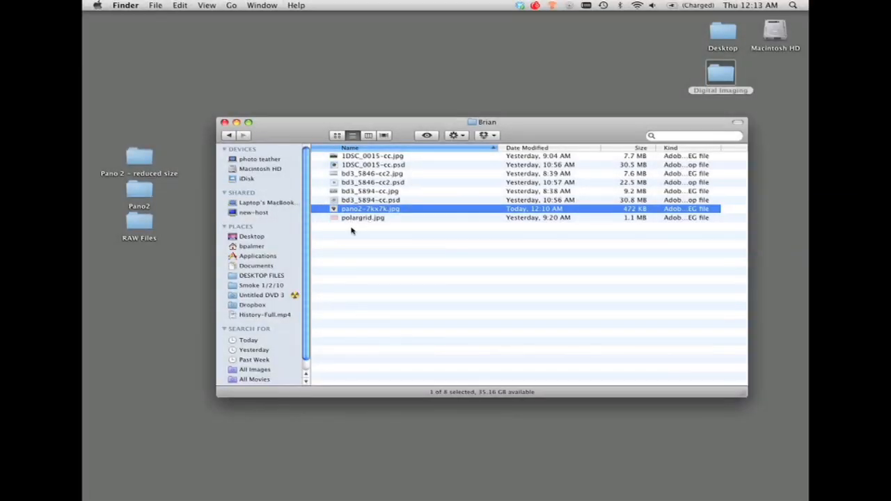
mouse_move(369, 269)
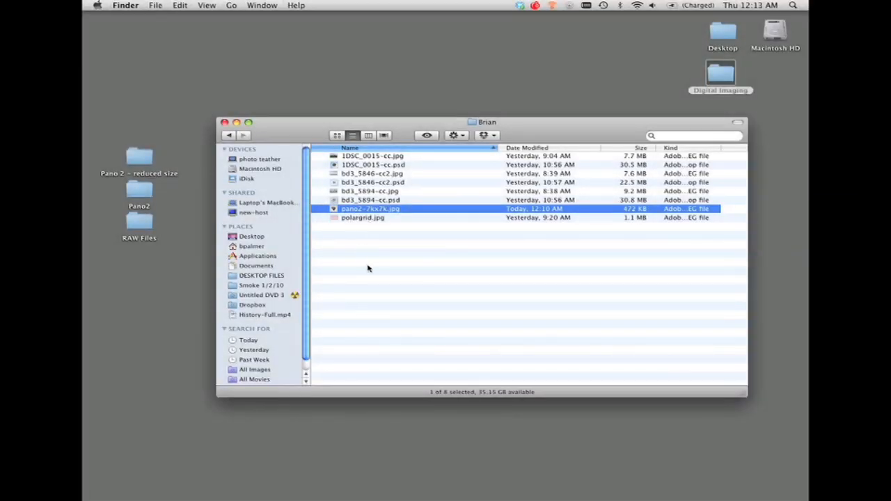
mouse_move(356, 221)
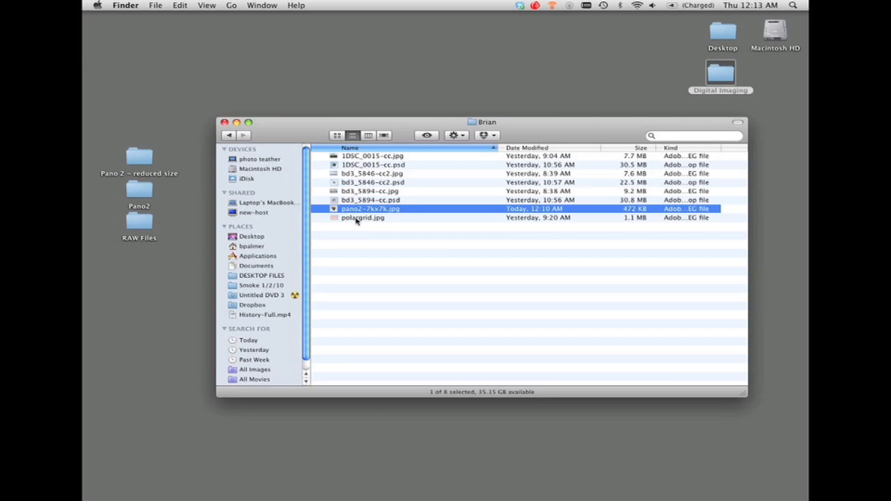
double_click(362, 218)
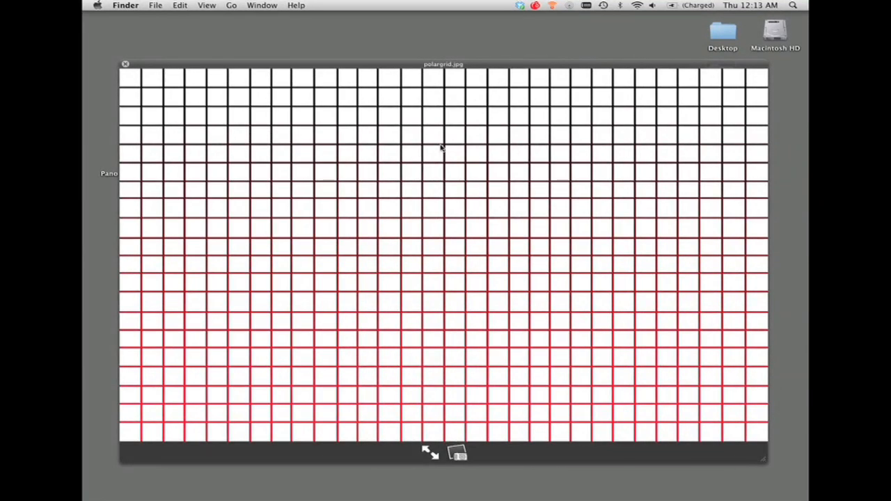
mouse_move(634, 268)
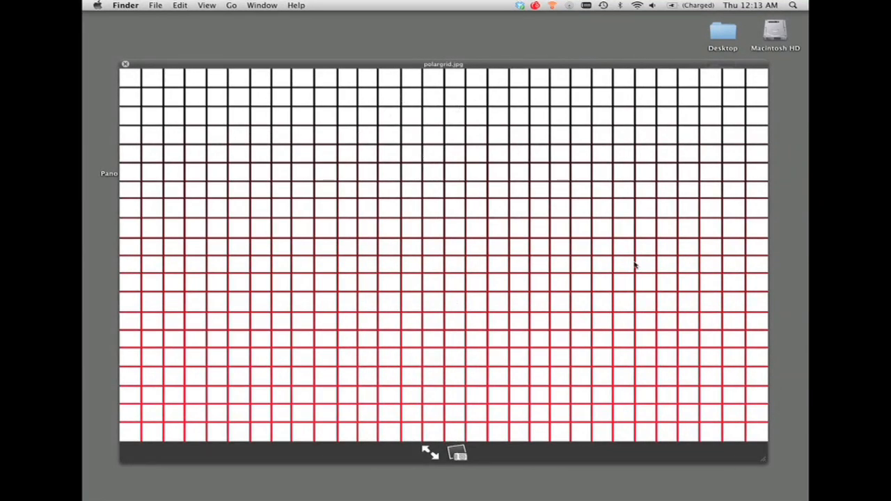
mouse_move(345, 83)
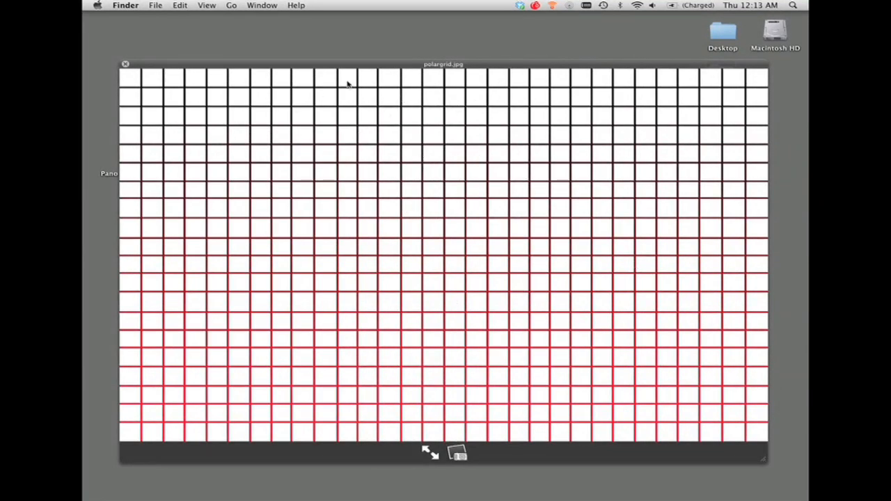
mouse_move(335, 111)
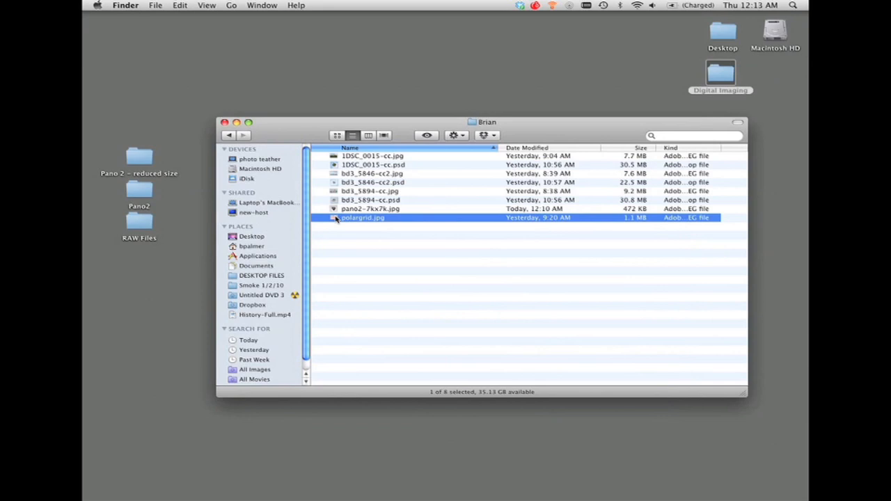
mouse_move(515, 487)
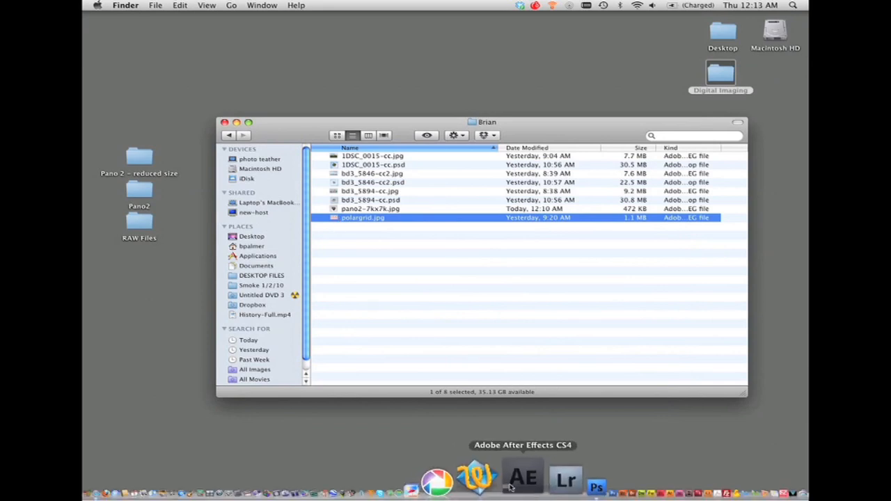
Open polargrid.jpg in Photoshop and apply Polar Coordinates with Rectangular to Polar.
click(617, 488)
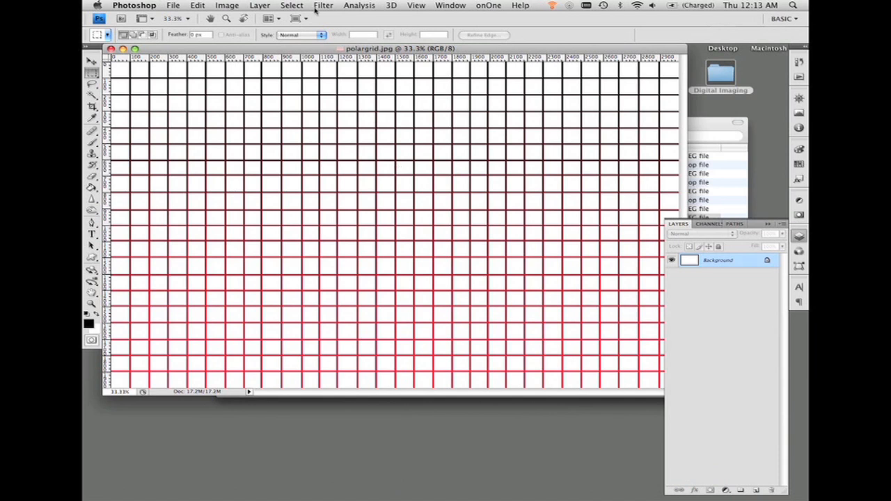
click(323, 6)
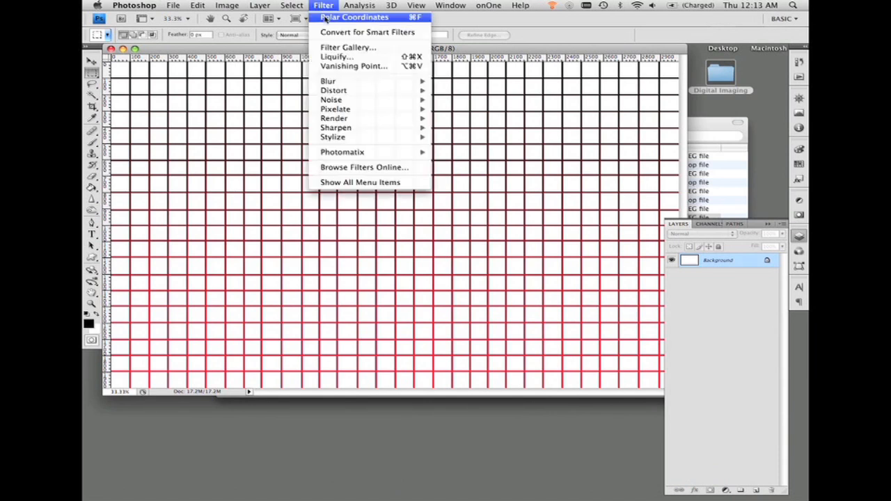
mouse_move(333, 90)
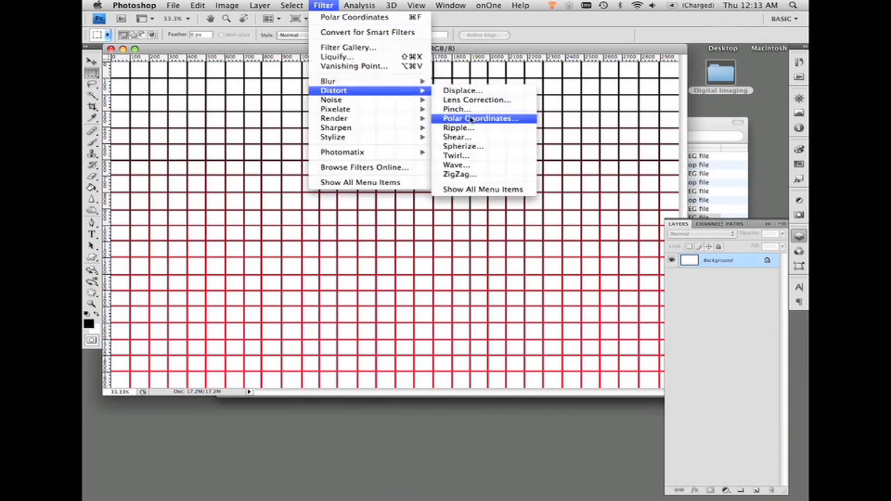
click(479, 118)
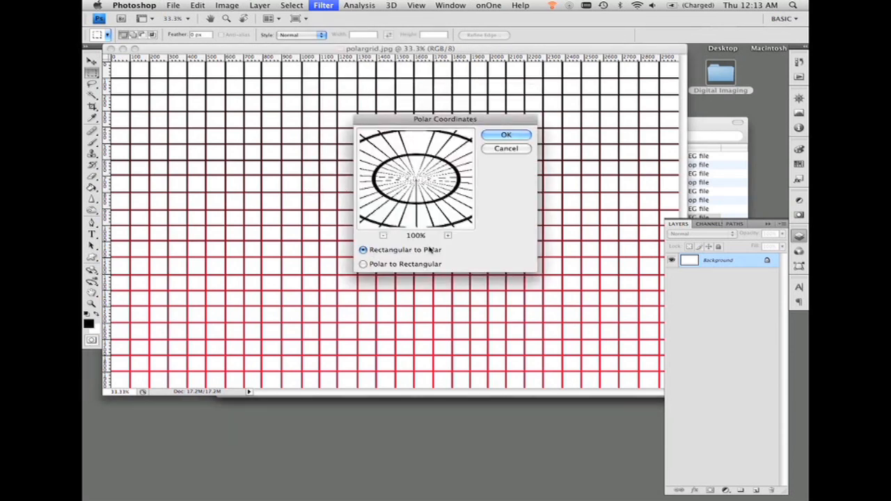
click(506, 134)
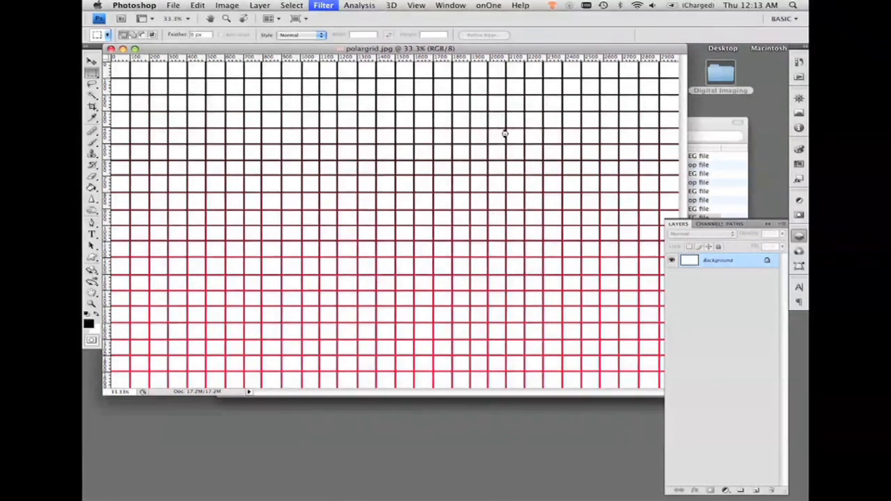
click(323, 5)
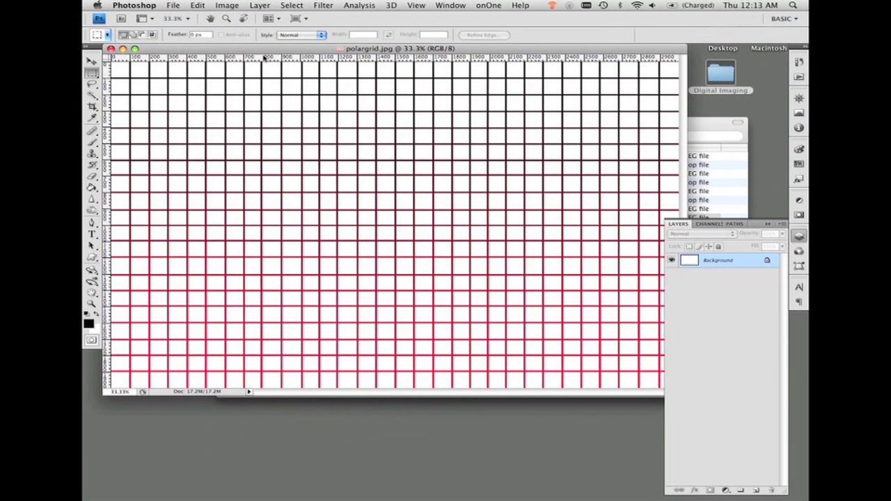
click(322, 5)
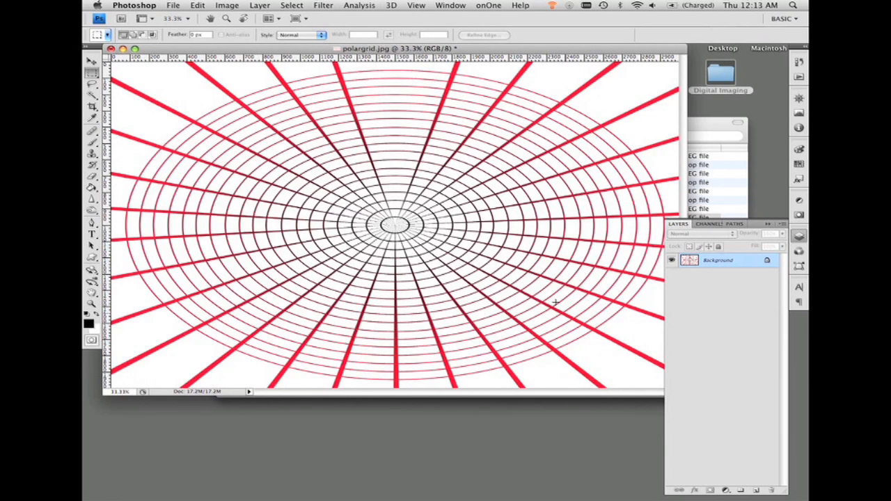
mouse_move(560, 96)
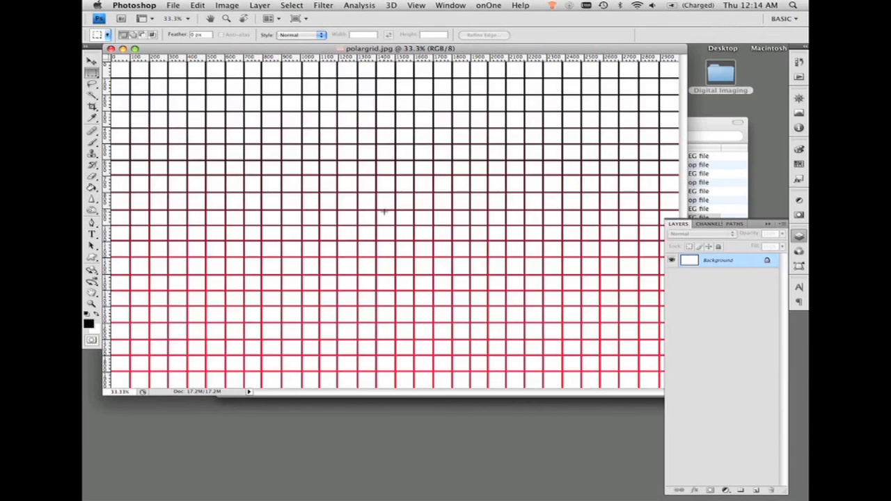
mouse_move(464, 75)
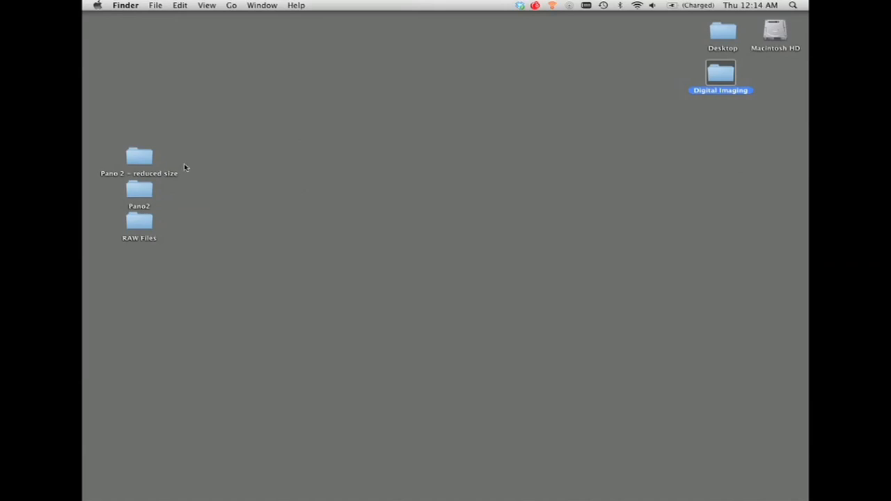
mouse_move(146, 217)
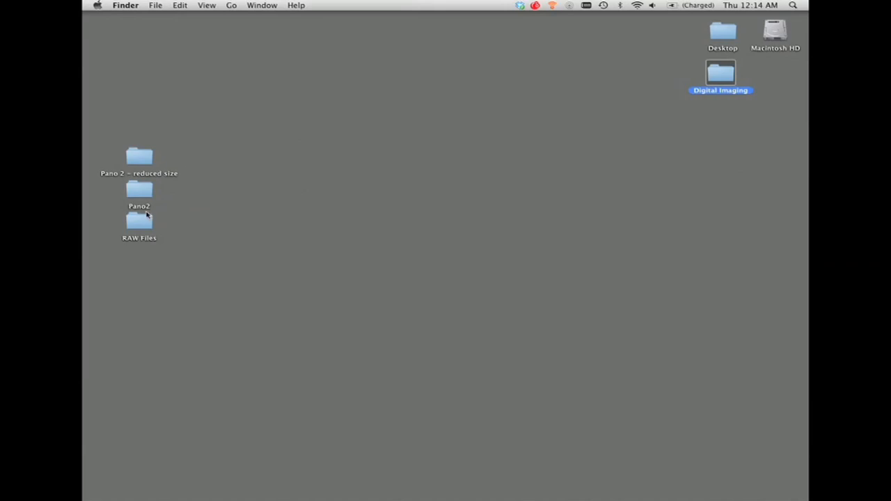
mouse_move(139, 159)
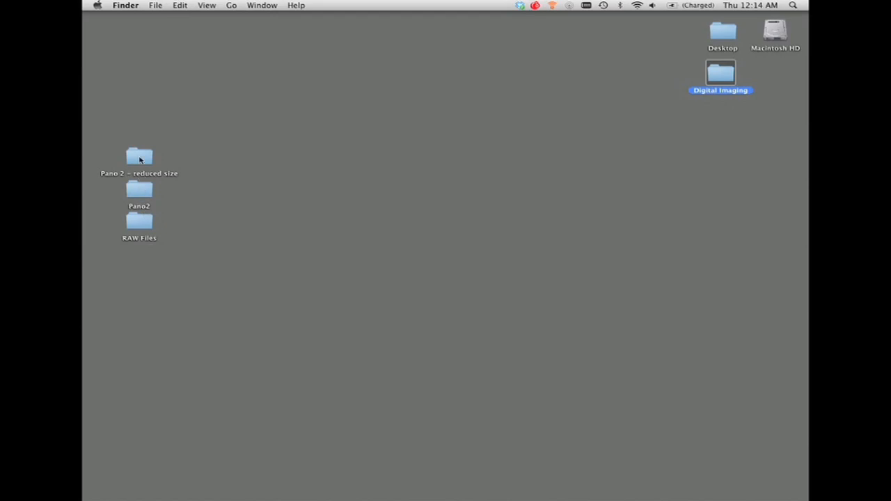
click(137, 155)
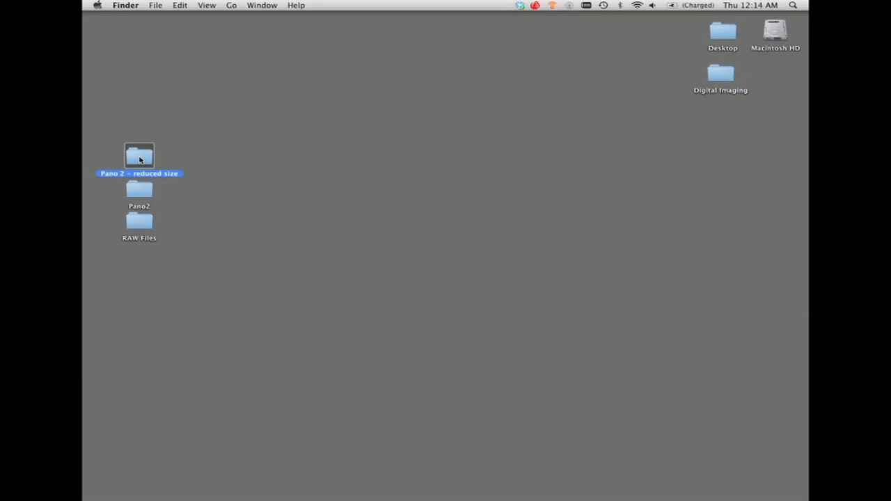
mouse_move(538, 487)
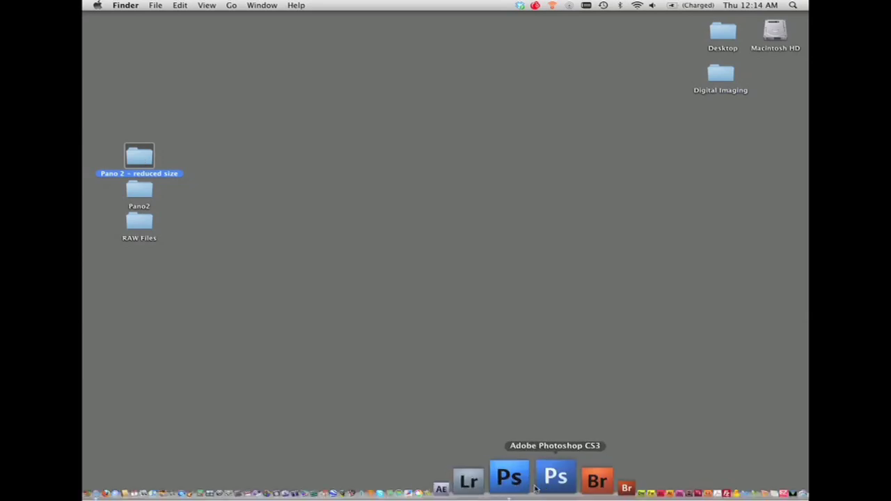
Set up Photomerge with Auto layout, vignette and distortion correction, adding all 'Pano 2 - reduced size' photos.
click(187, 6)
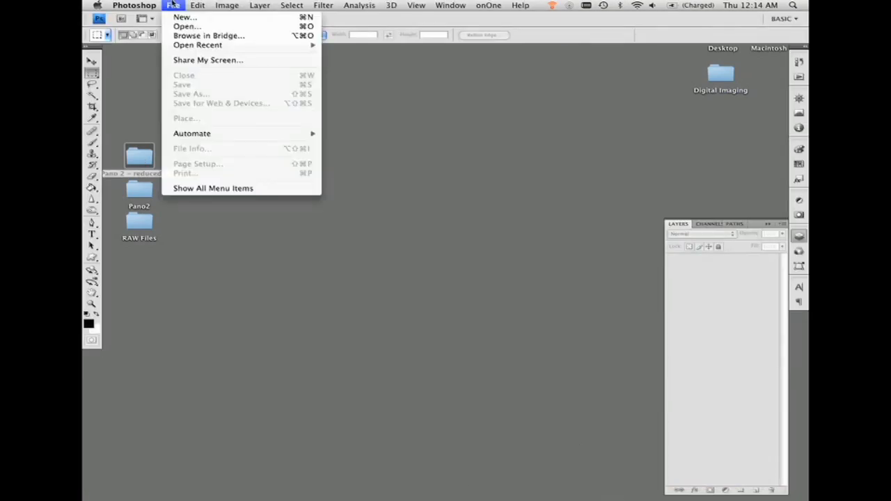
mouse_move(192, 133)
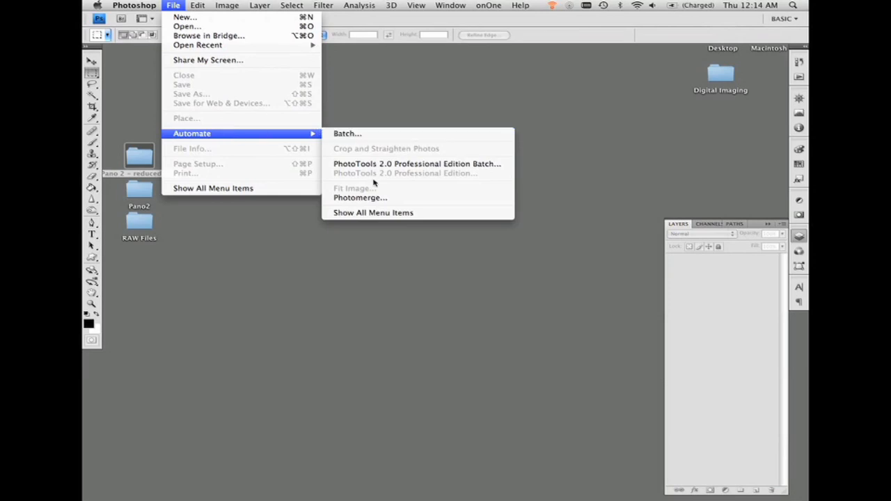
click(372, 198)
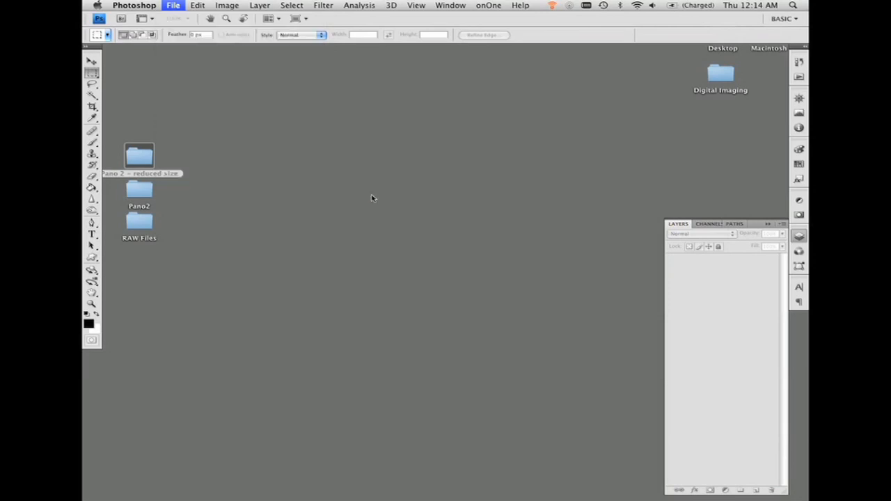
click(173, 9)
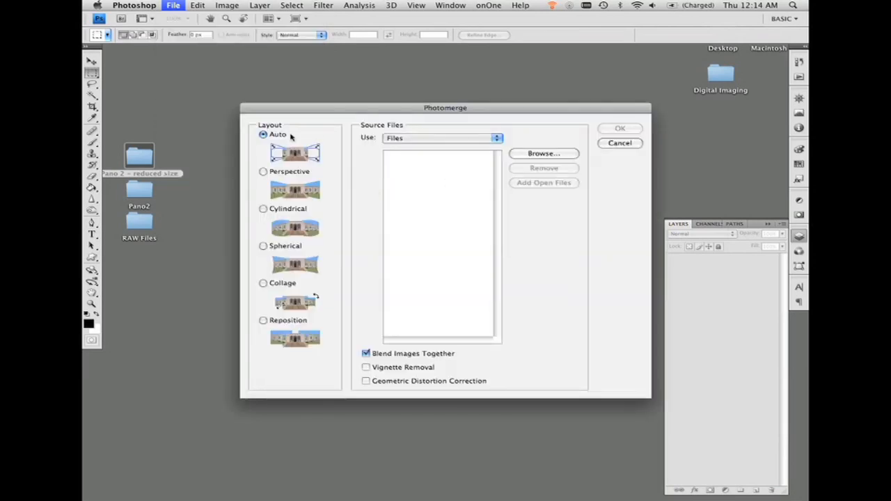
mouse_move(301, 146)
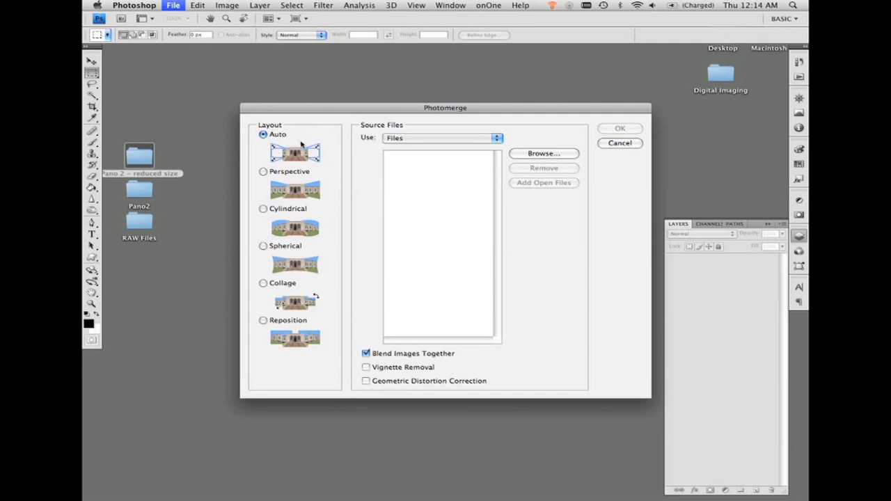
mouse_move(361, 194)
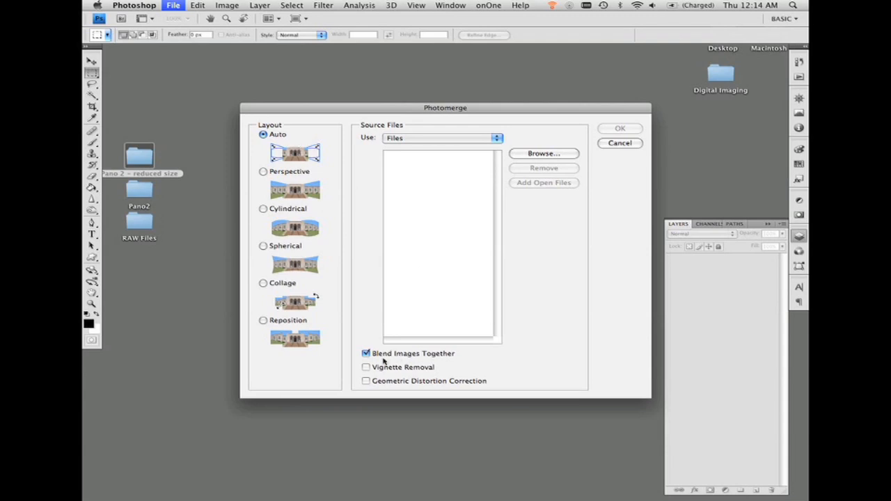
click(365, 381)
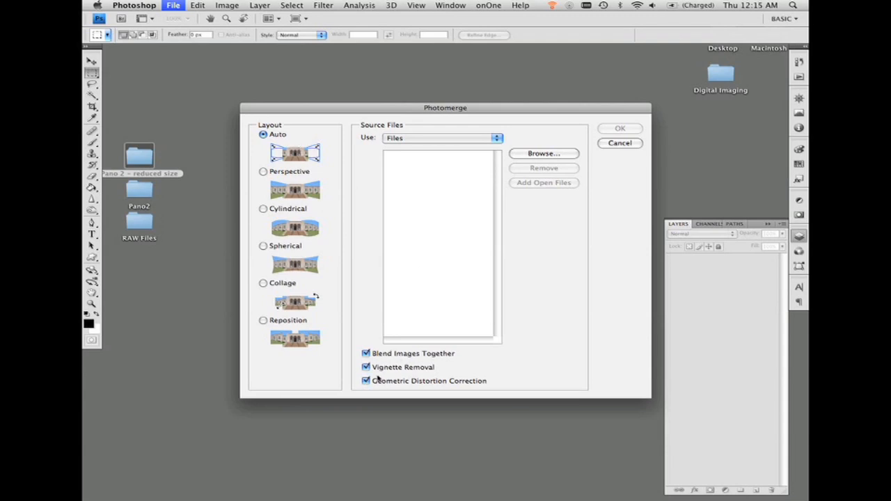
mouse_move(525, 163)
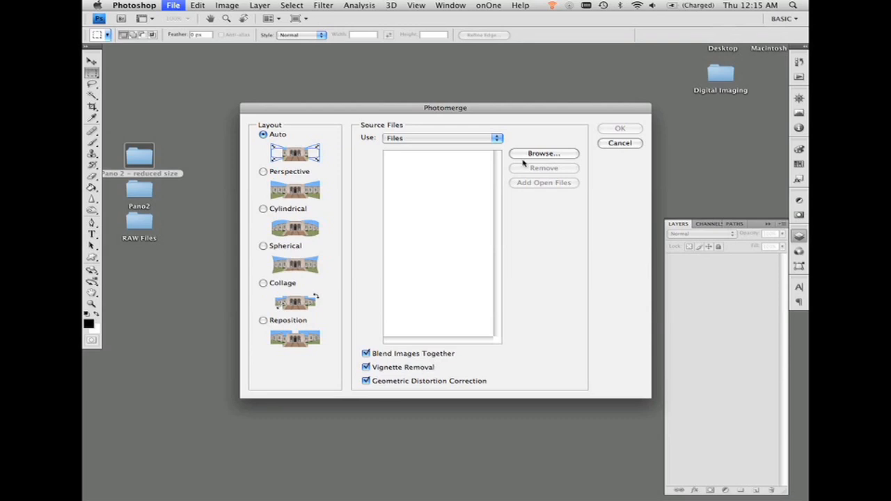
mouse_move(456, 154)
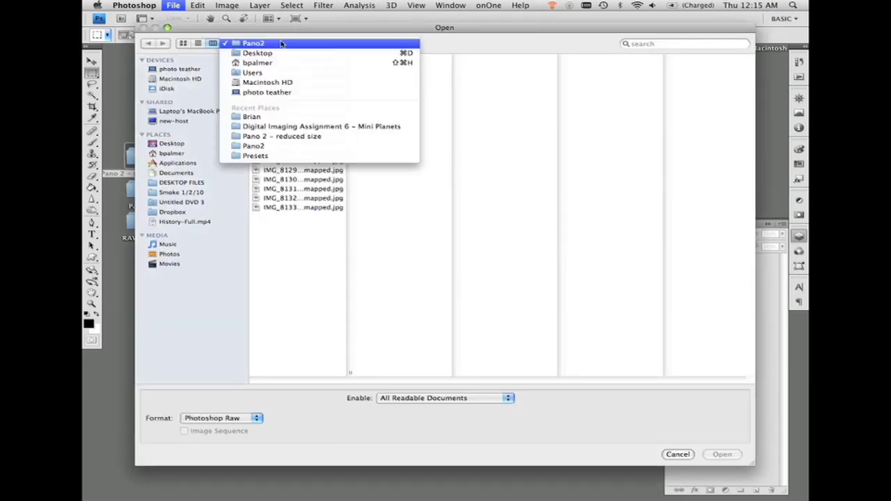
click(252, 52)
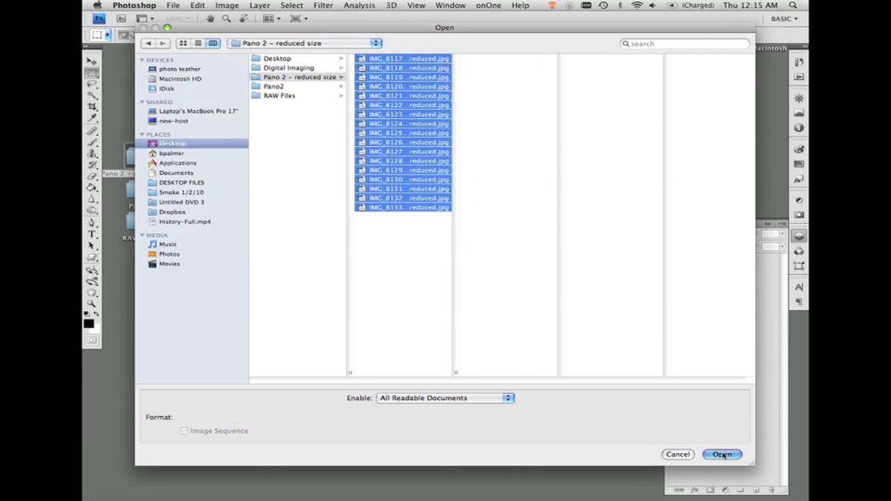
click(723, 455)
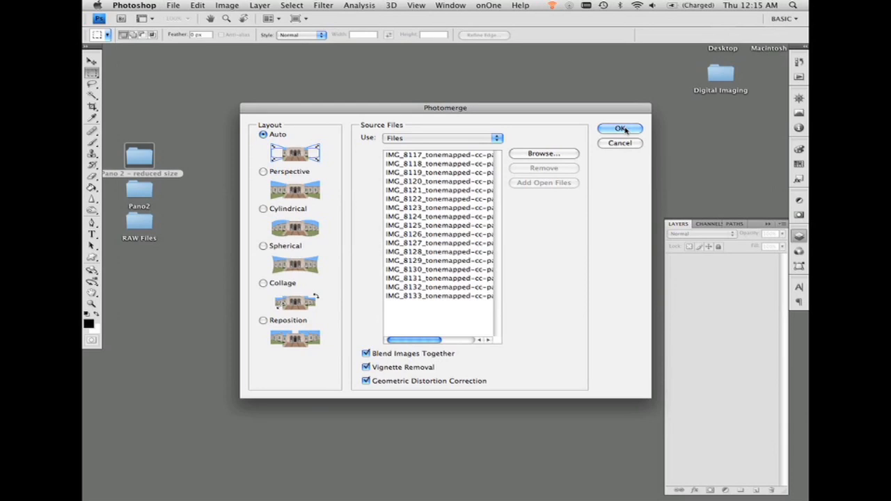
Confirm Photomerge to stitch the seventeen photos into Untitled_Panorama1.
click(620, 128)
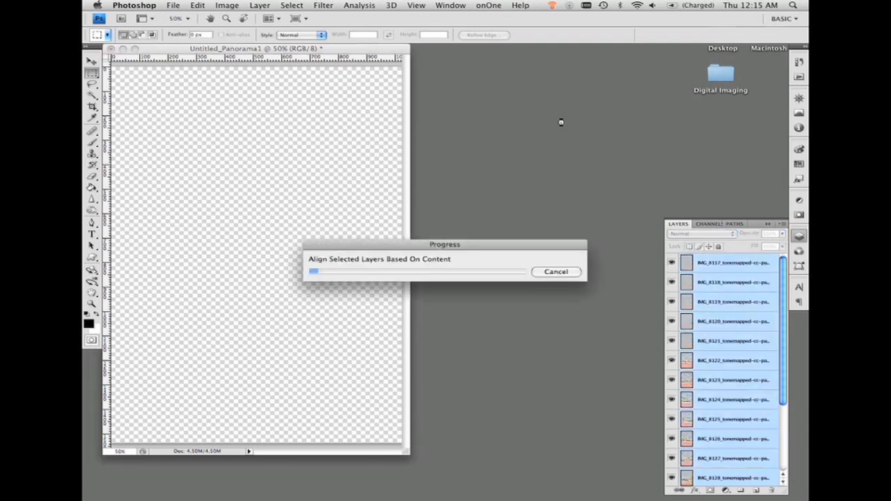
mouse_move(353, 141)
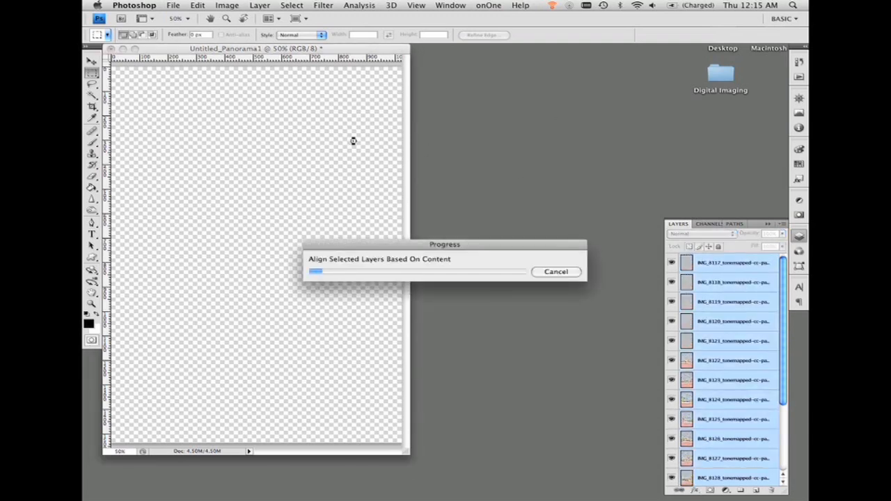
mouse_move(365, 130)
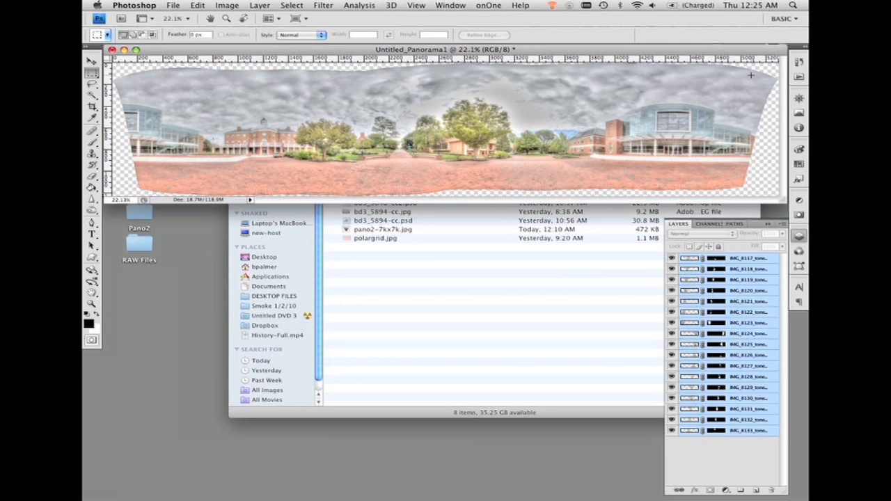
mouse_move(140, 78)
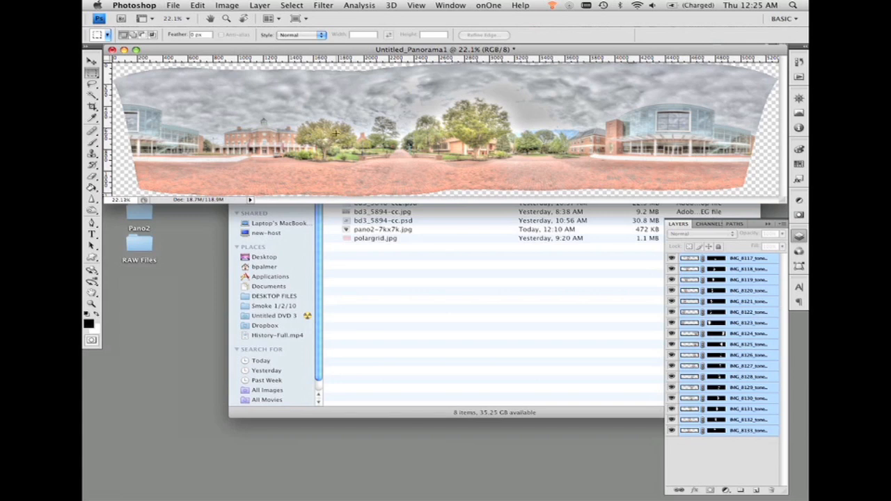
mouse_move(219, 137)
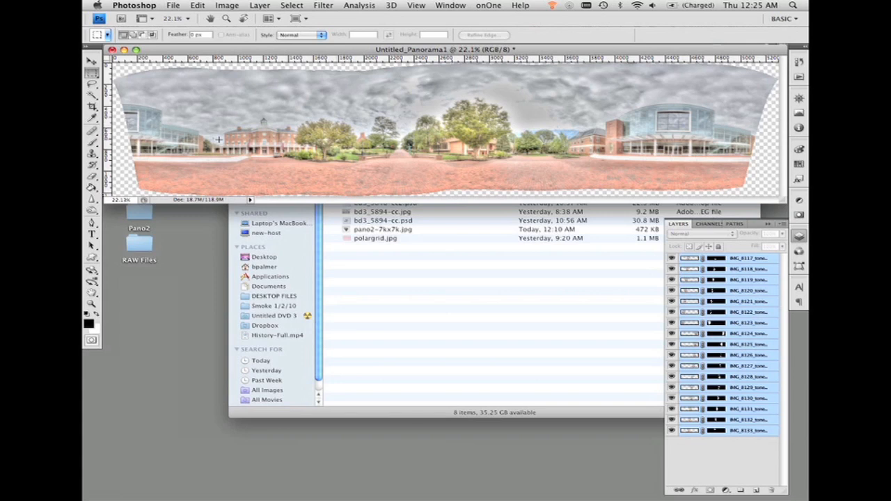
mouse_move(547, 133)
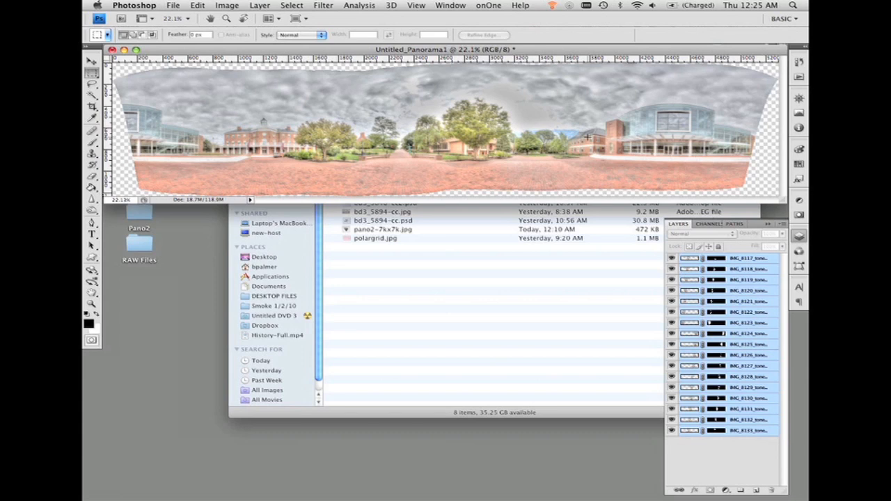
mouse_move(625, 154)
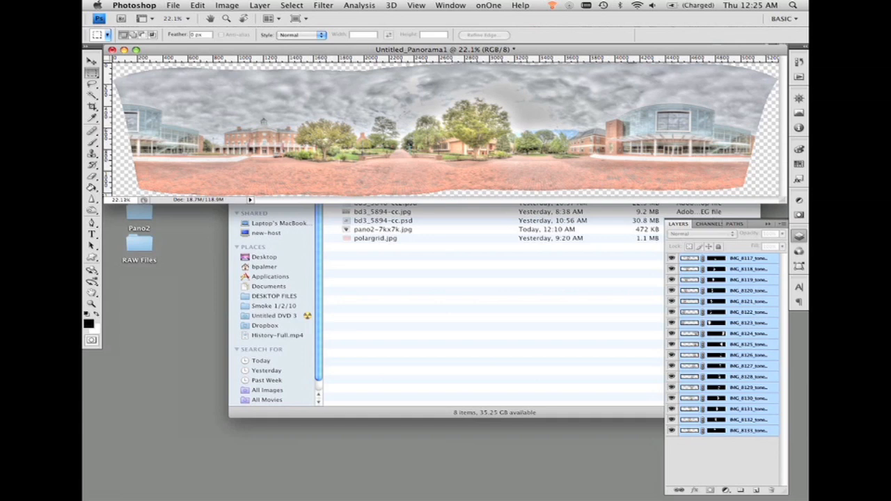
mouse_move(472, 184)
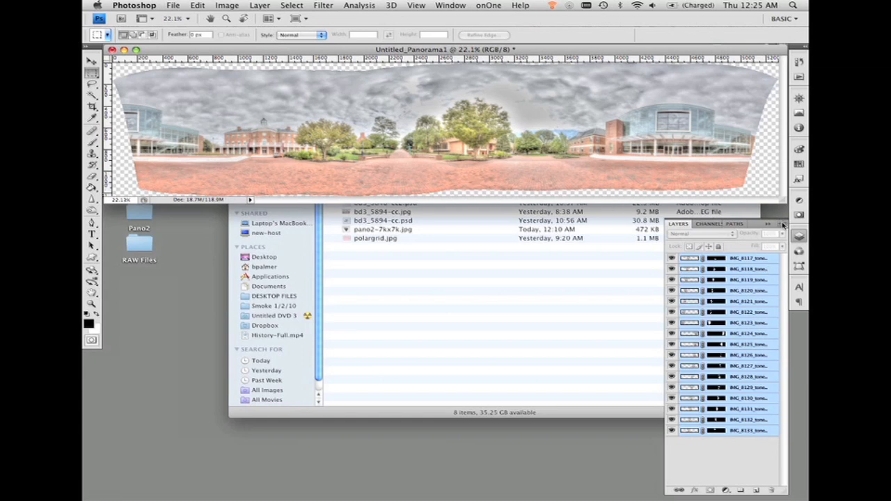
Use Merge Layers from the Layers panel menu on all seventeen panorama layers.
click(782, 223)
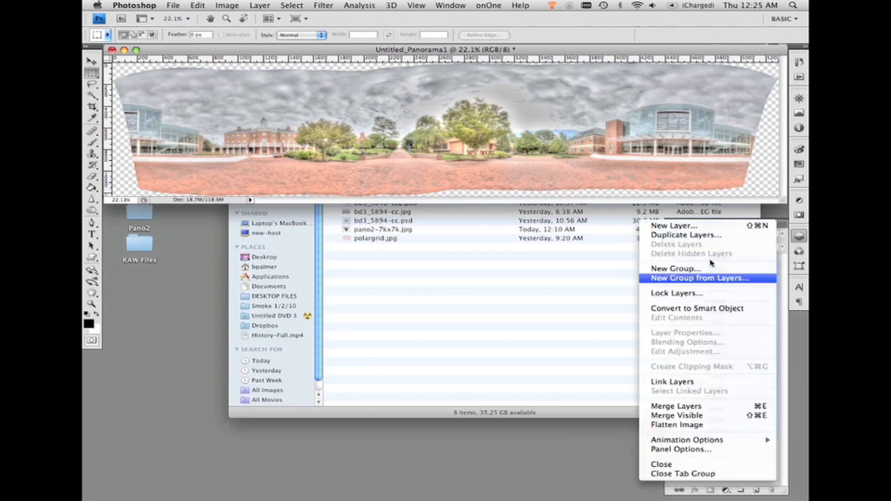
mouse_move(672, 406)
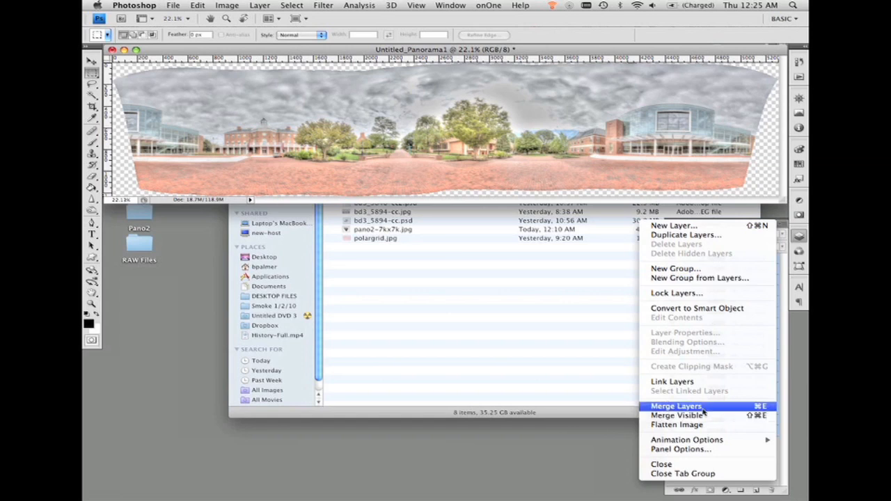
click(673, 405)
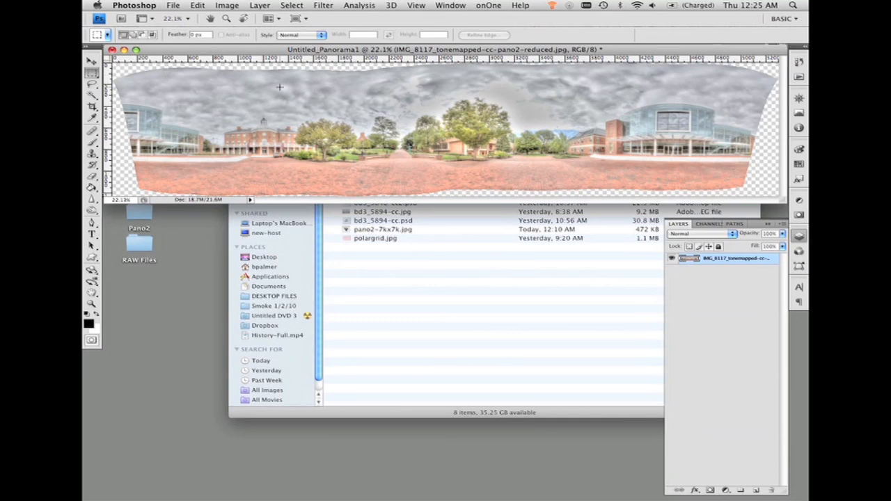
mouse_move(758, 149)
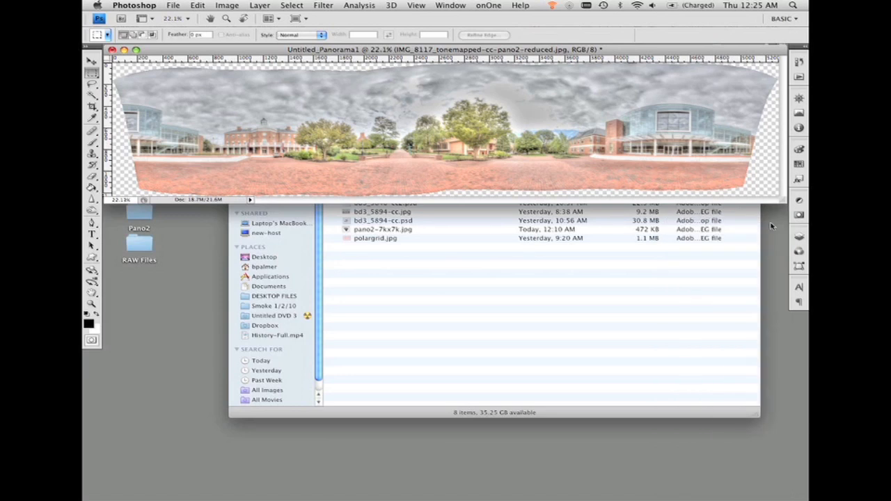
mouse_move(209, 166)
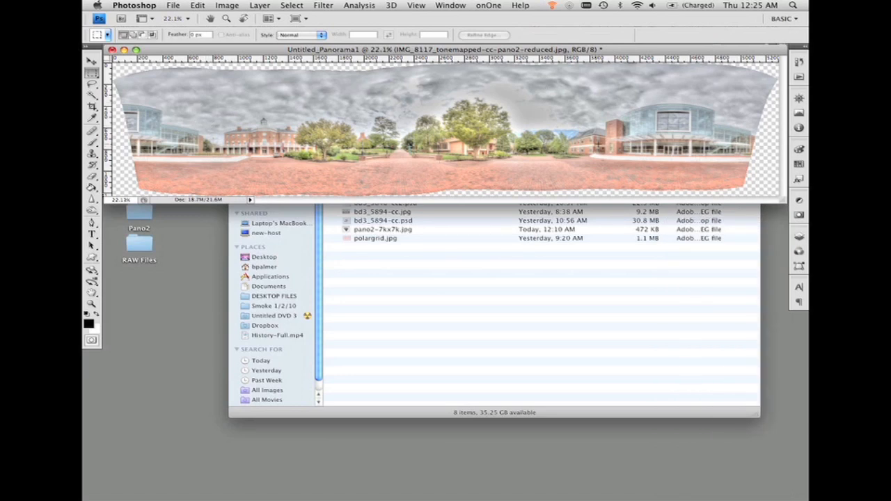
mouse_move(690, 172)
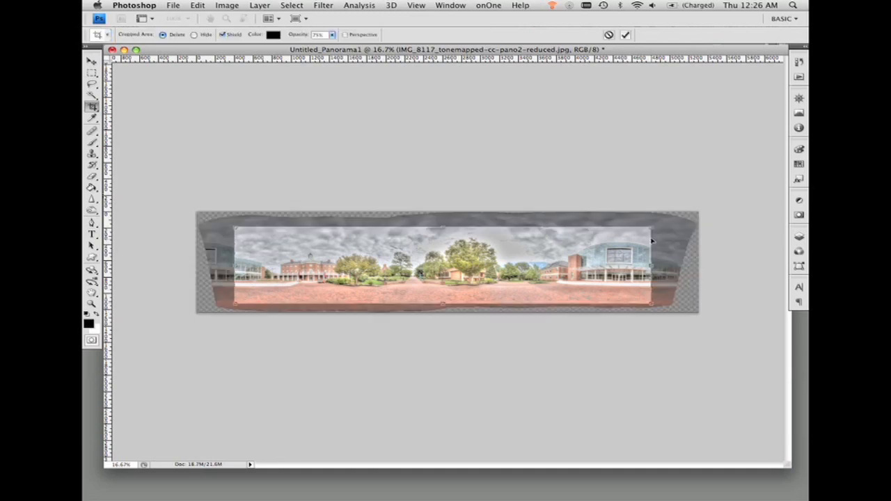
mouse_move(238, 245)
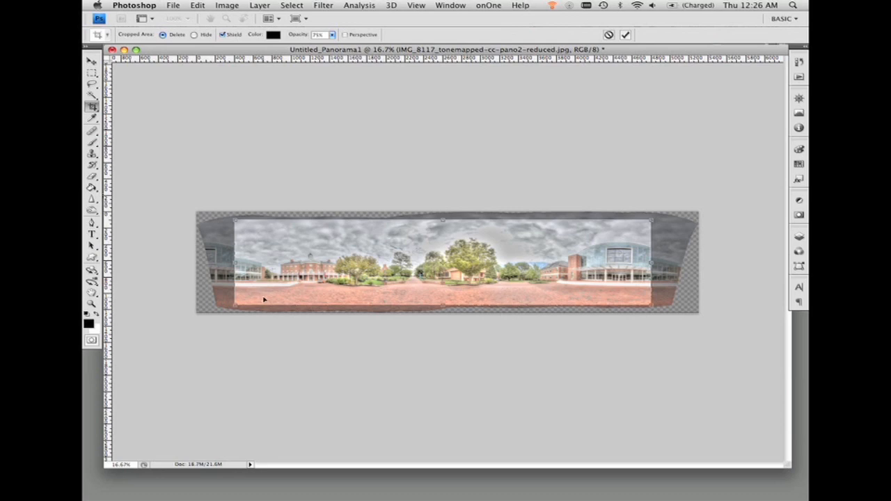
mouse_move(277, 279)
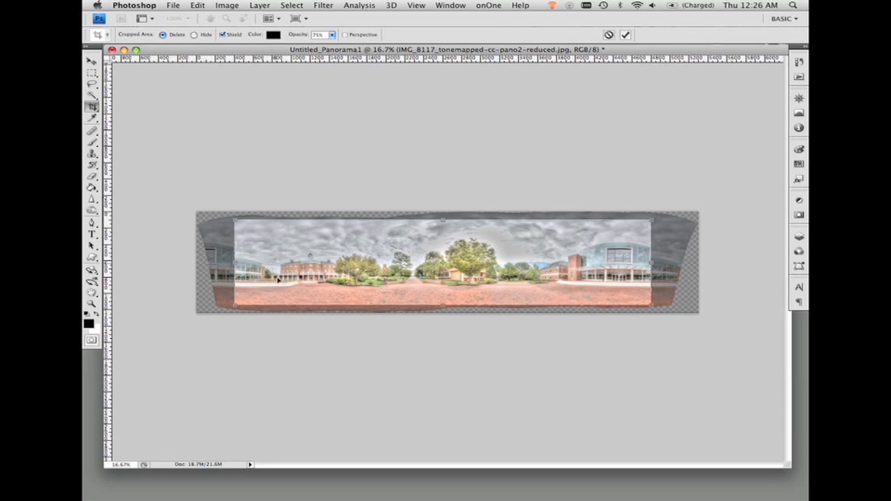
mouse_move(369, 287)
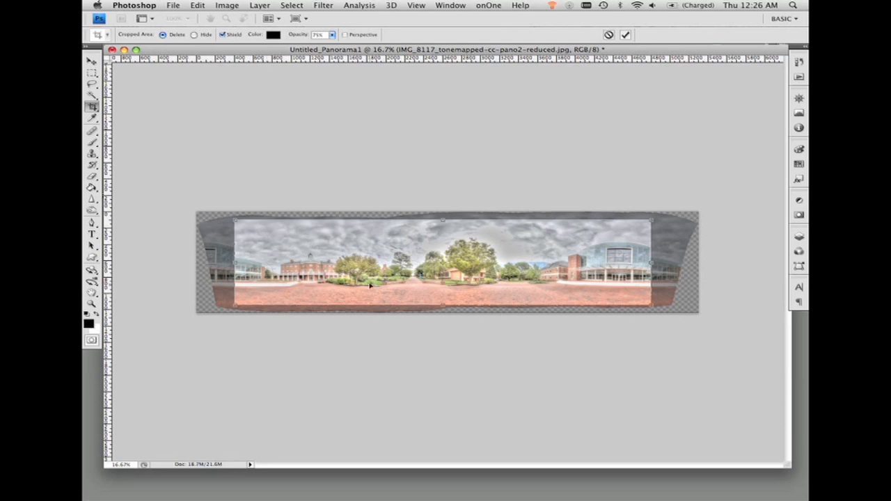
mouse_move(284, 249)
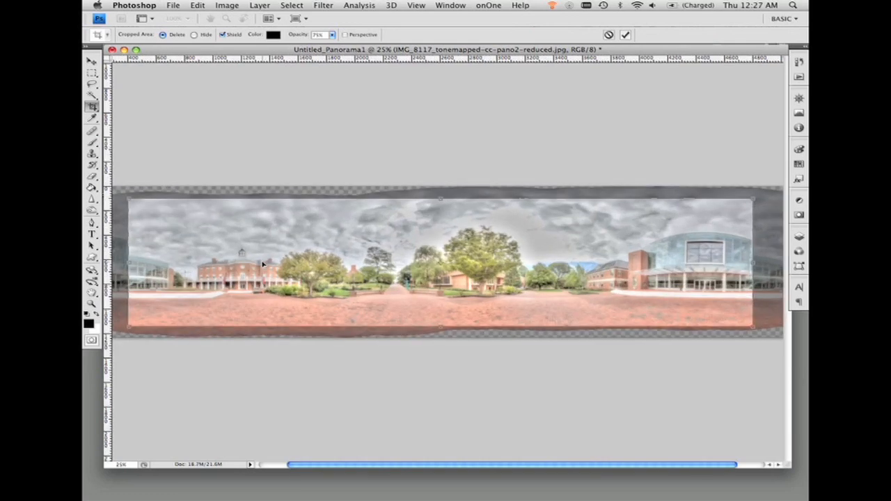
mouse_move(444, 331)
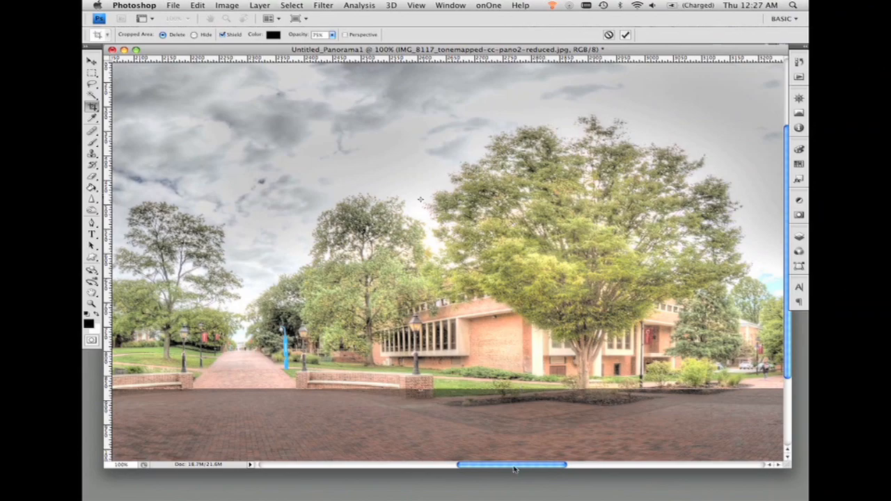
drag(512, 466, 689, 465)
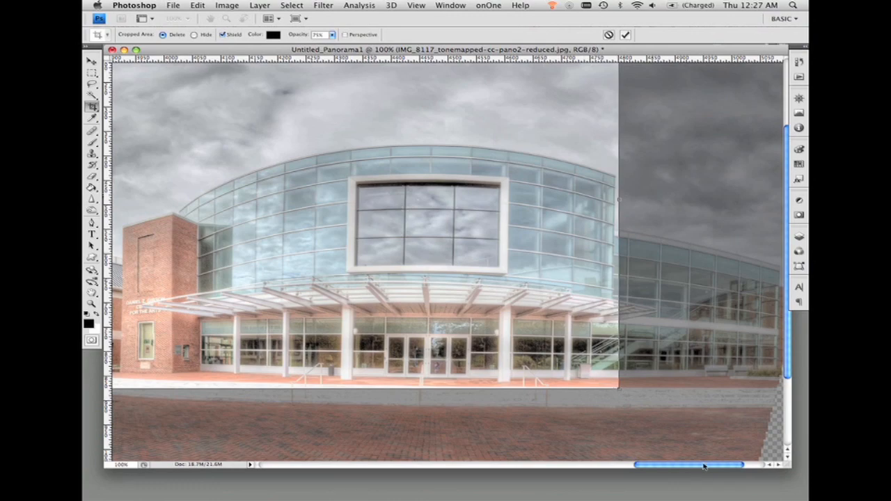
drag(690, 465, 306, 465)
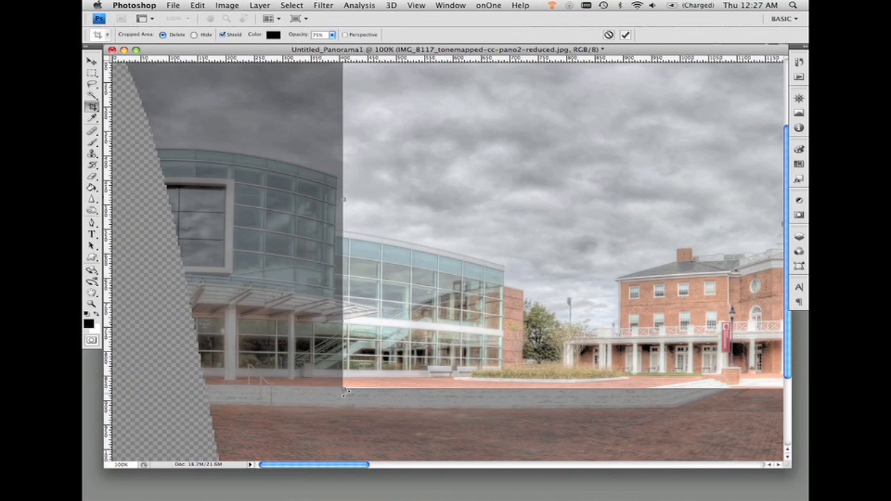
mouse_move(342, 406)
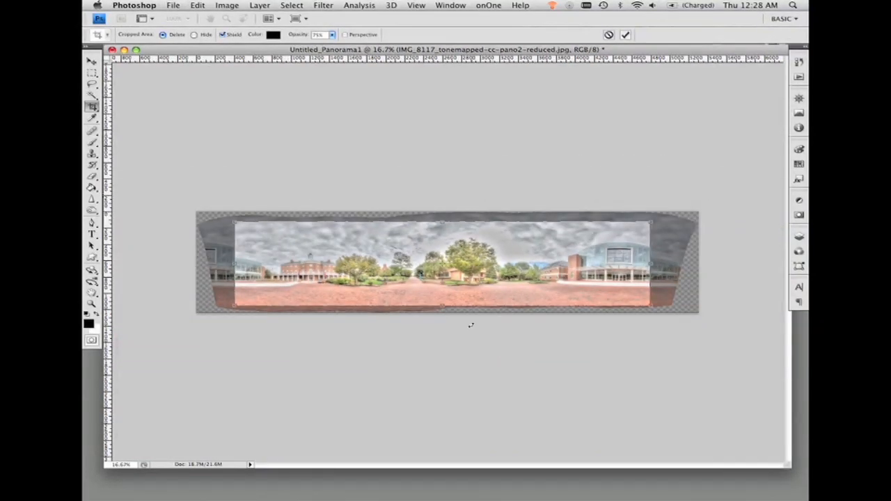
mouse_move(524, 306)
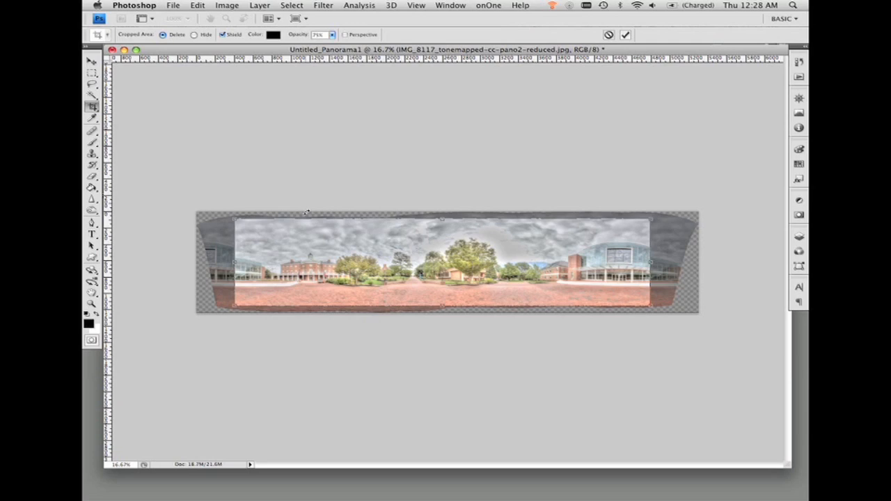
mouse_move(646, 258)
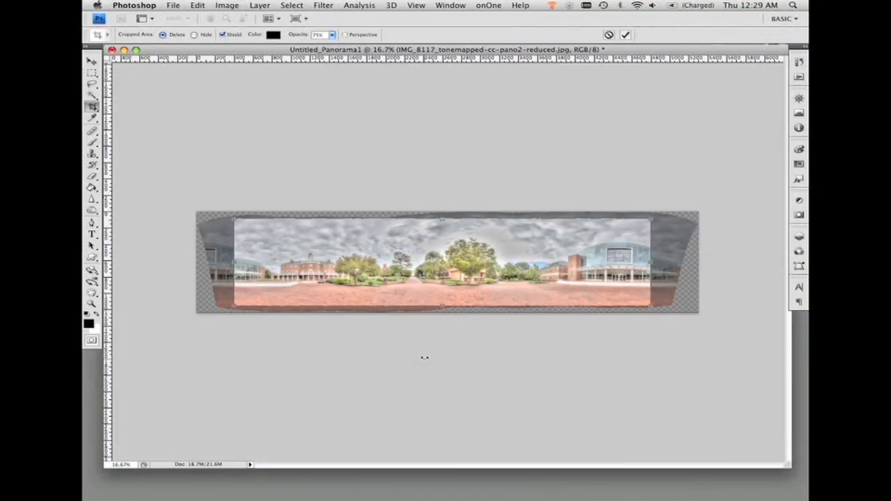
click(630, 34)
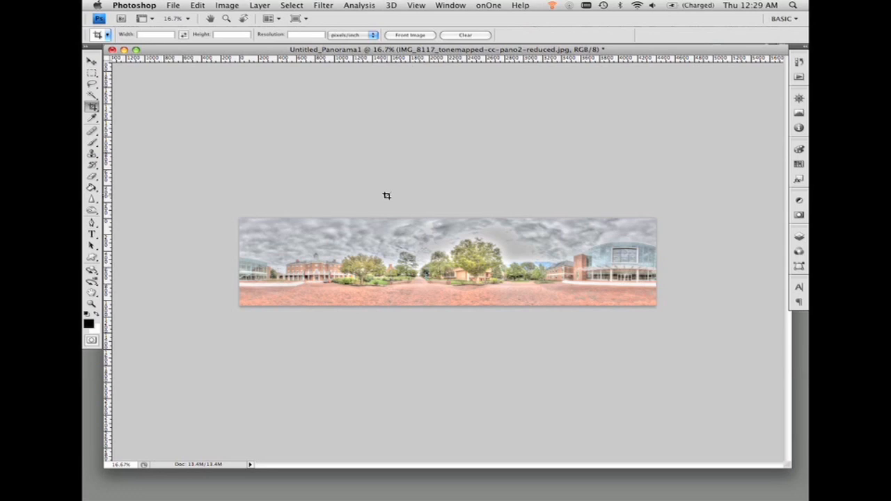
mouse_move(299, 236)
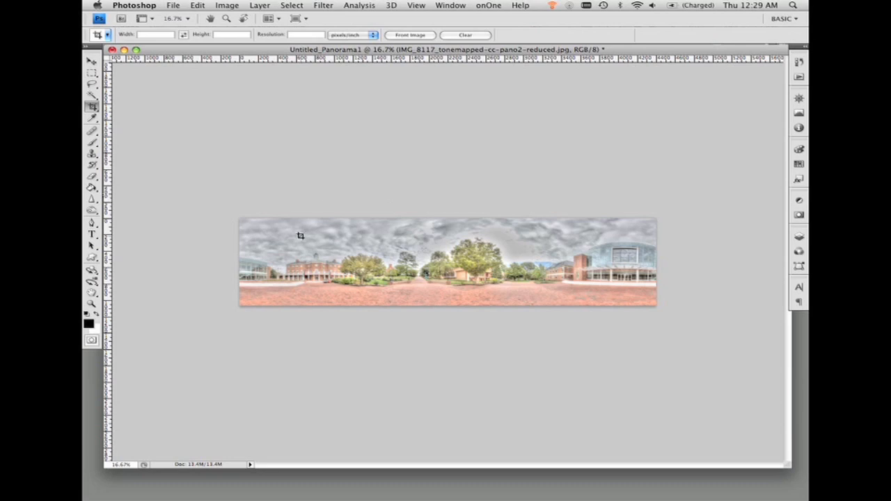
mouse_move(369, 226)
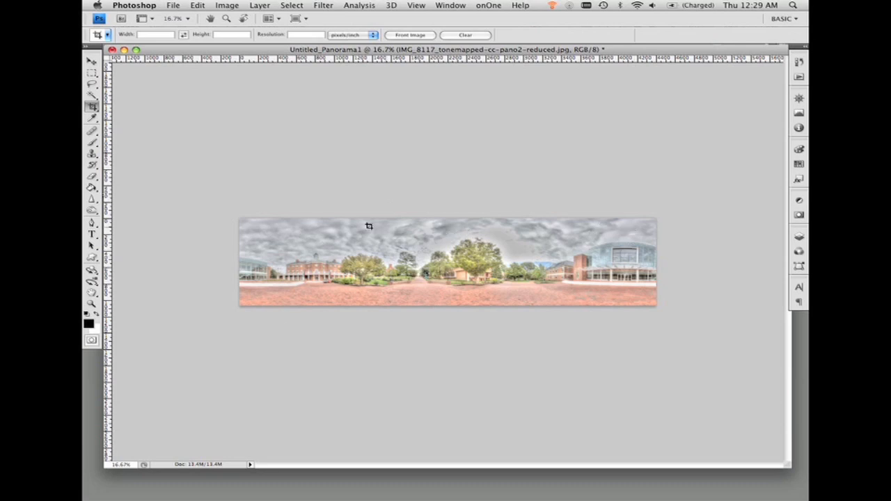
mouse_move(381, 282)
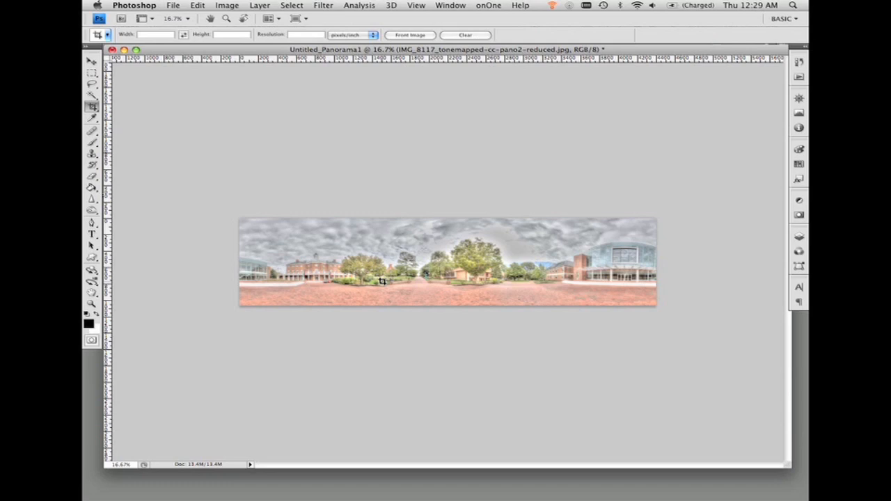
mouse_move(390, 128)
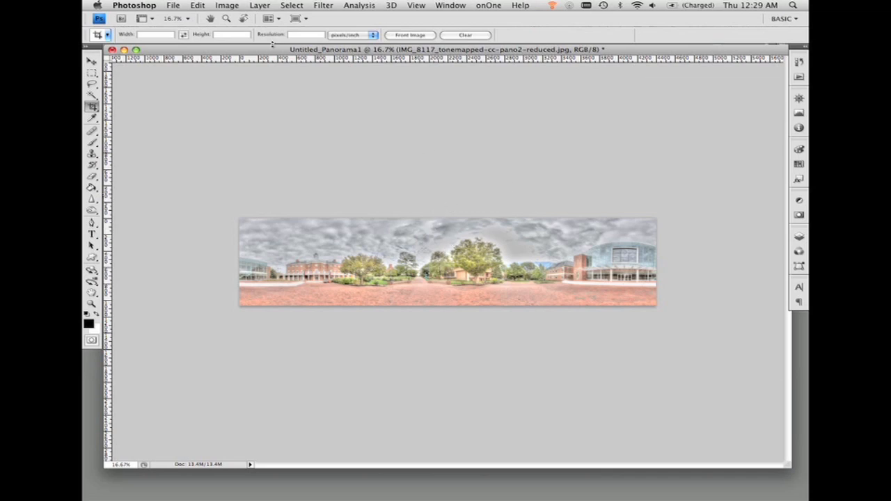
mouse_move(314, 150)
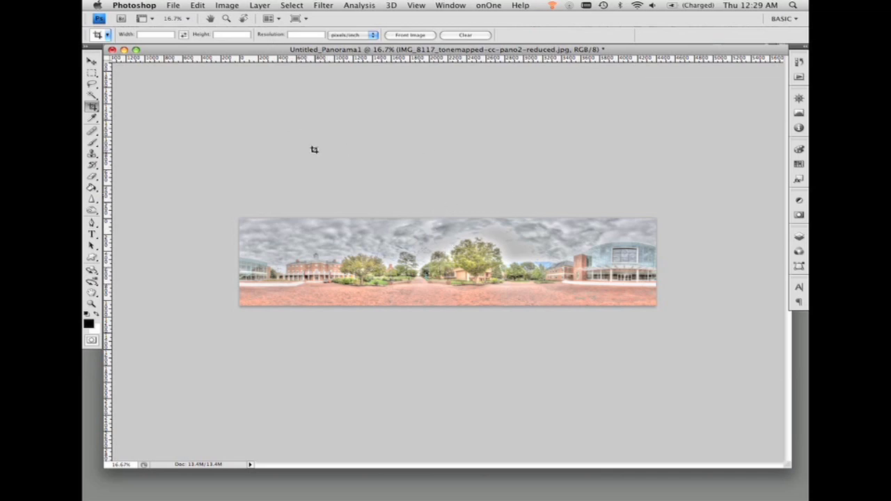
Resize Untitled_Panorama1 to 4400 × 4400 pixels with Constrain Proportions turned off.
click(227, 5)
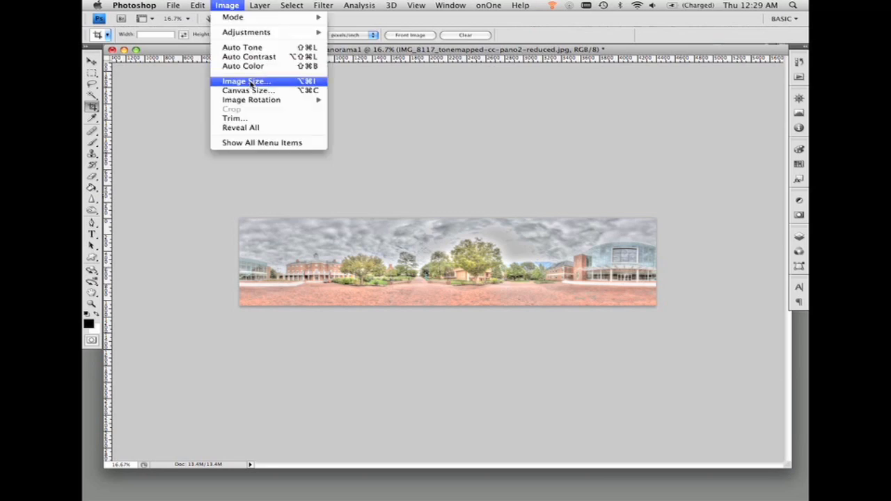
click(244, 81)
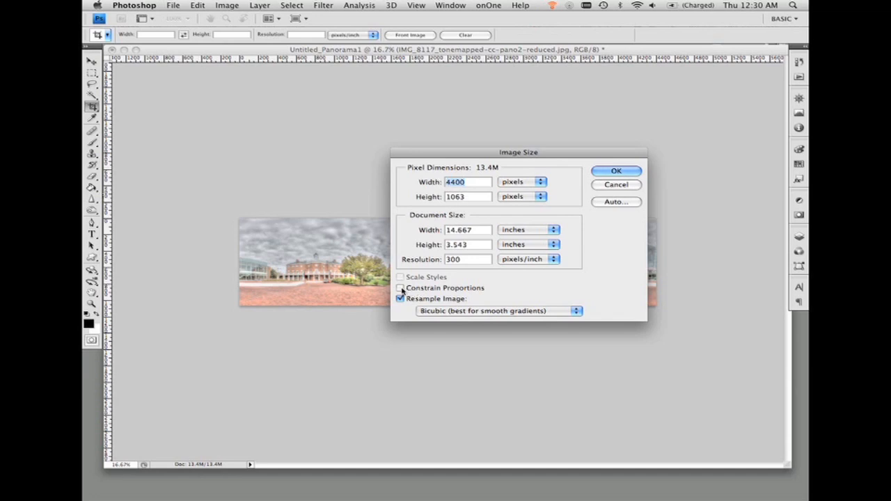
click(401, 288)
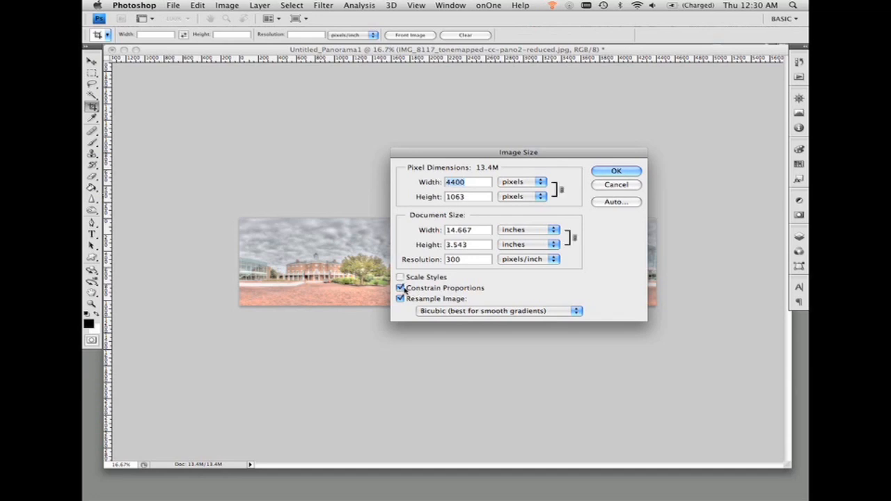
click(401, 289)
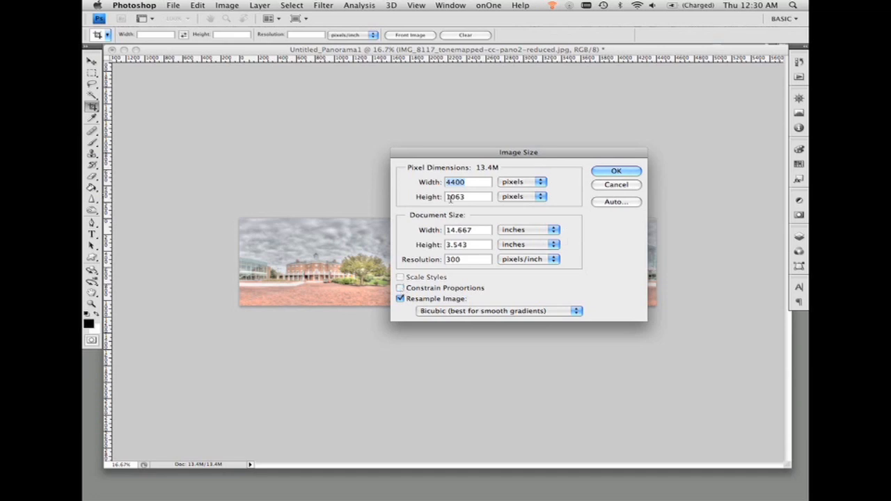
click(468, 196)
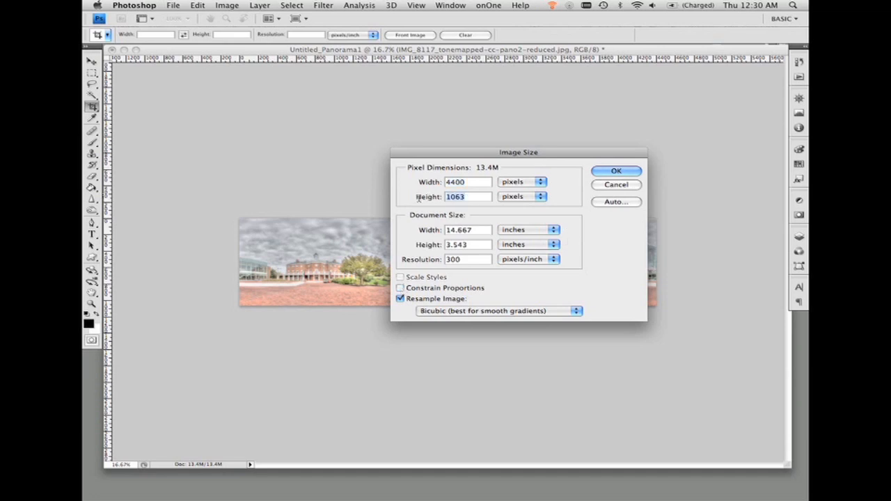
text(4400)
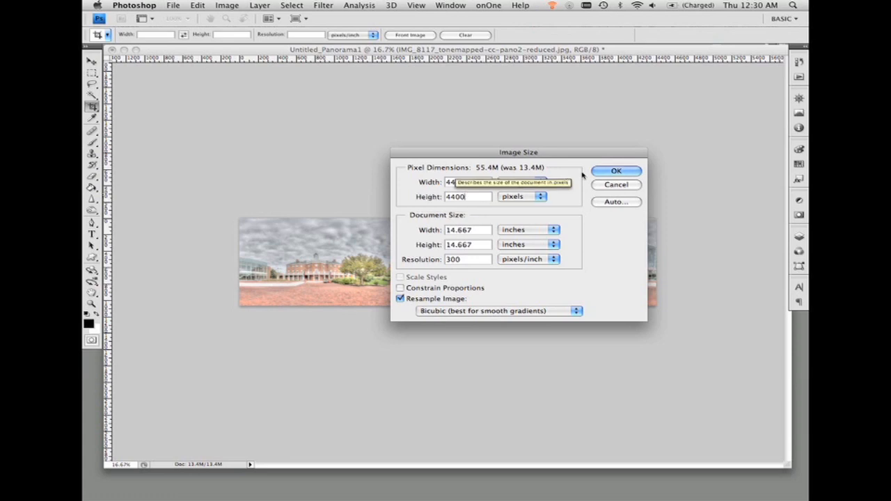
click(617, 171)
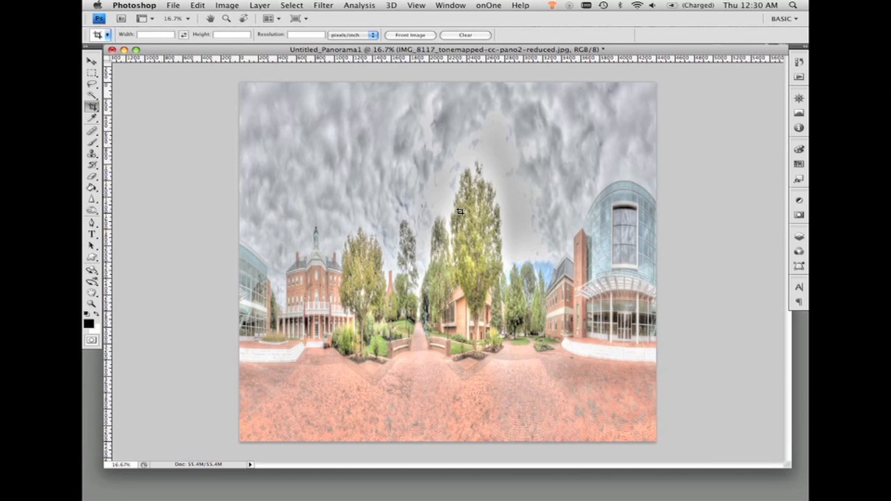
click(227, 6)
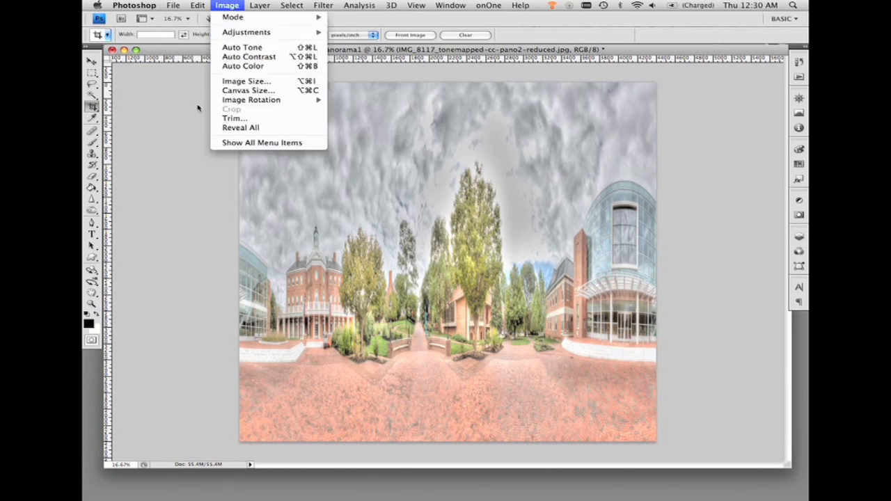
click(464, 251)
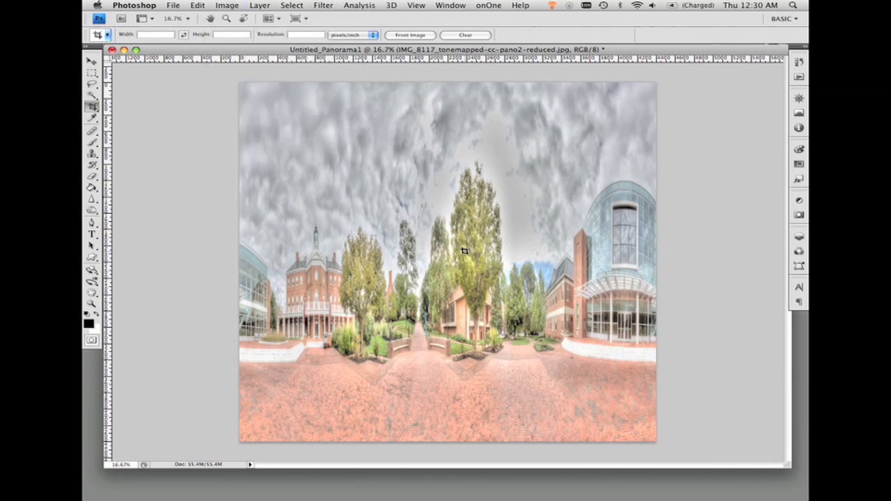
mouse_move(413, 113)
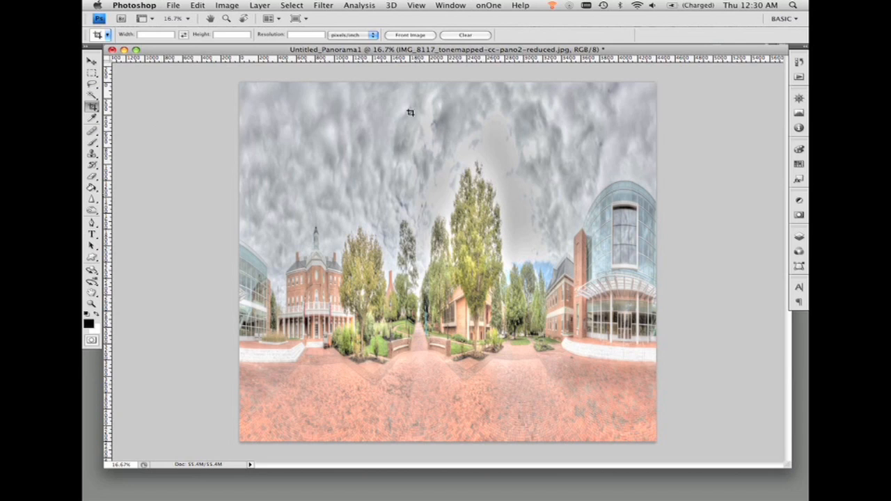
mouse_move(451, 85)
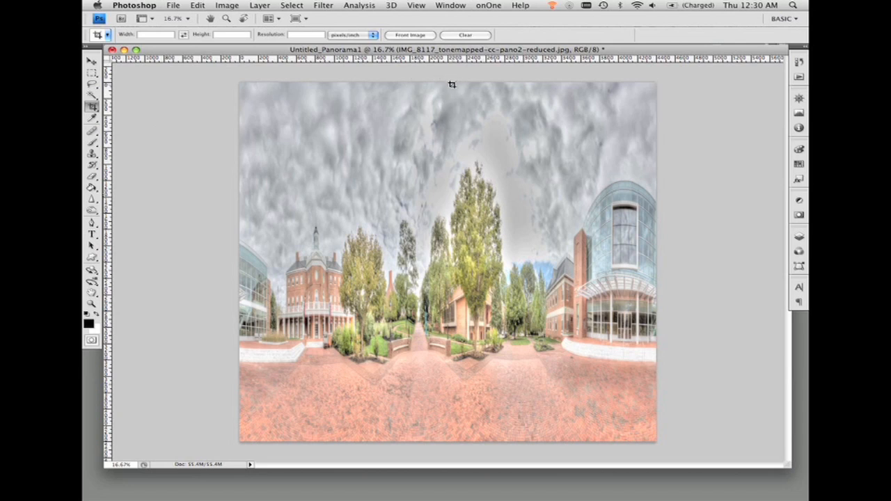
mouse_move(466, 396)
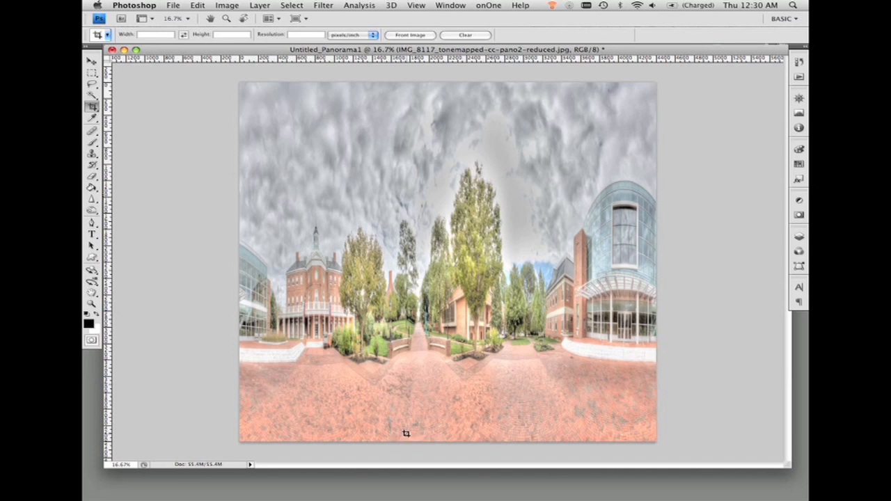
mouse_move(510, 210)
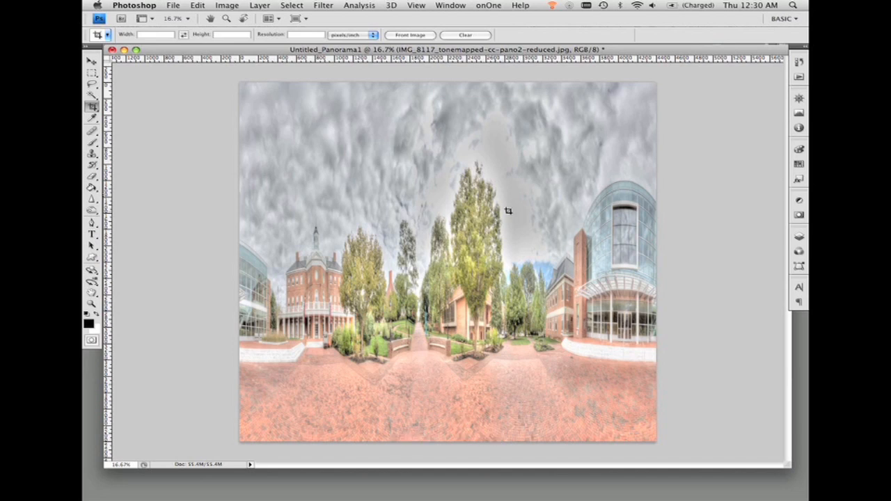
mouse_move(371, 86)
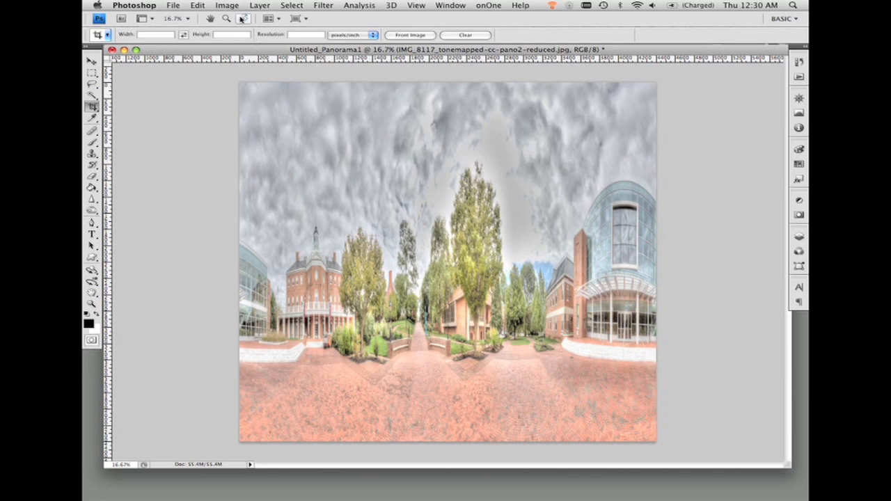
Rotate Untitled_Panorama1 180° and apply Polar Coordinates, Rectangular to Polar.
click(227, 6)
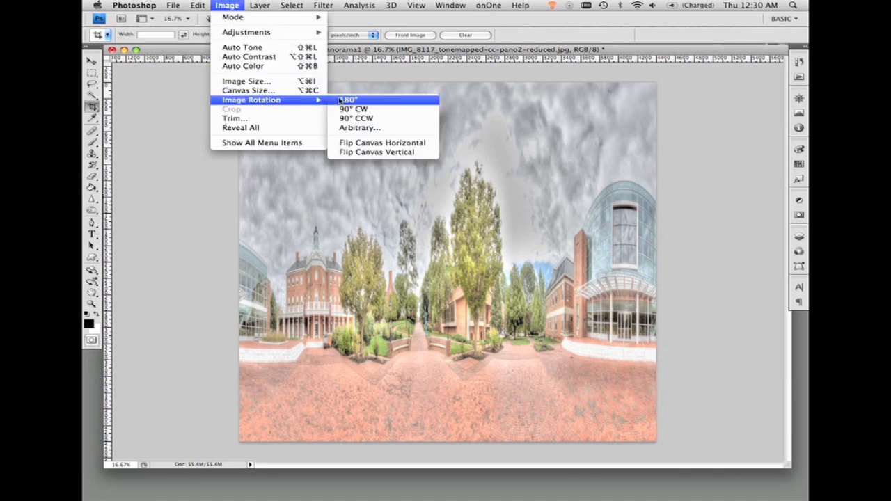
click(351, 100)
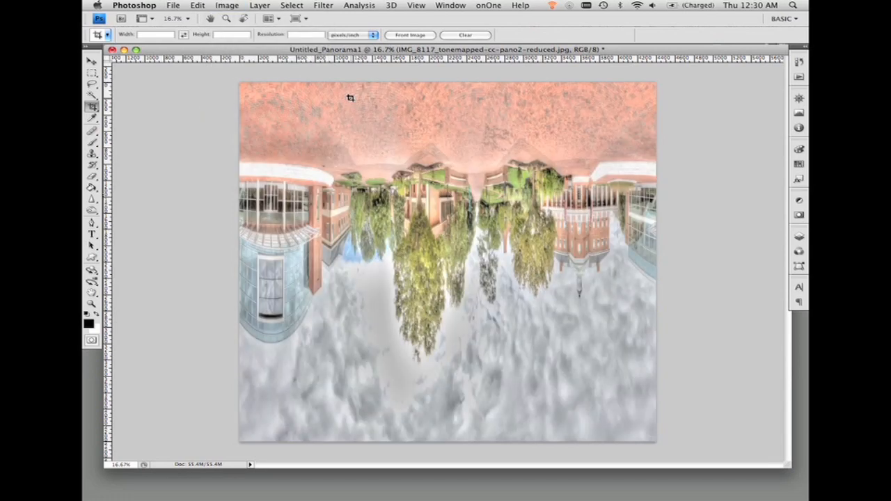
click(332, 5)
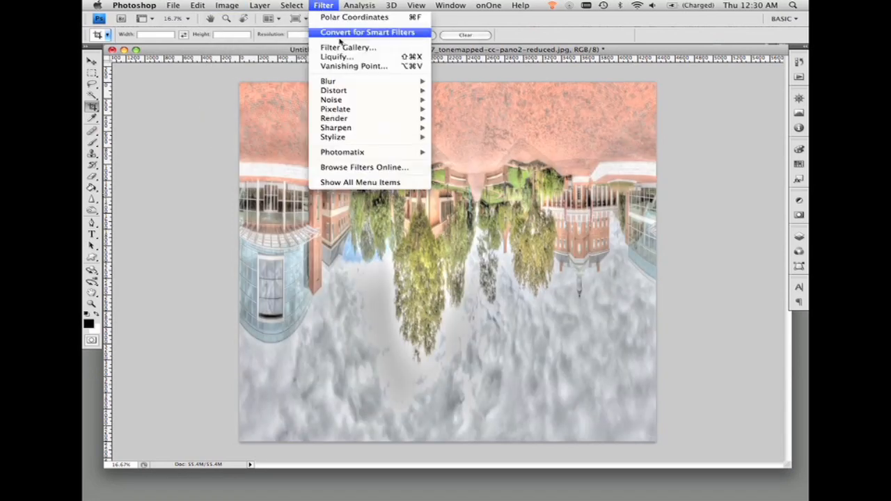
mouse_move(334, 91)
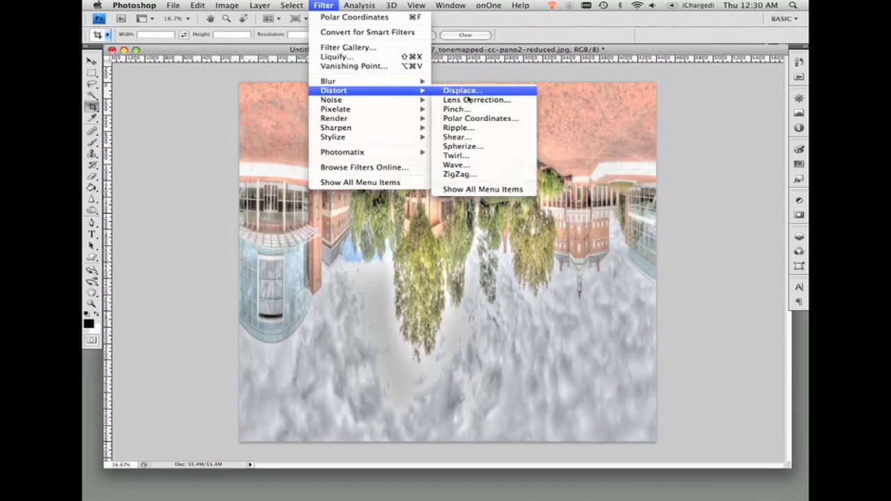
click(480, 118)
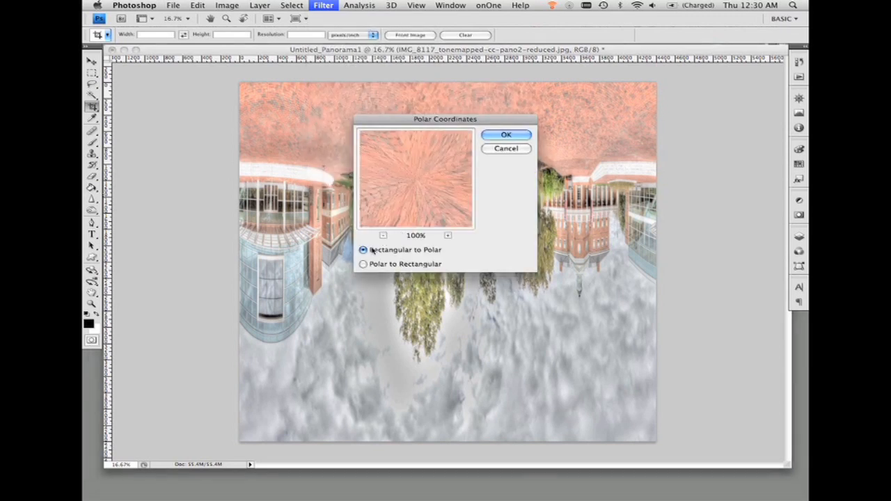
mouse_move(512, 134)
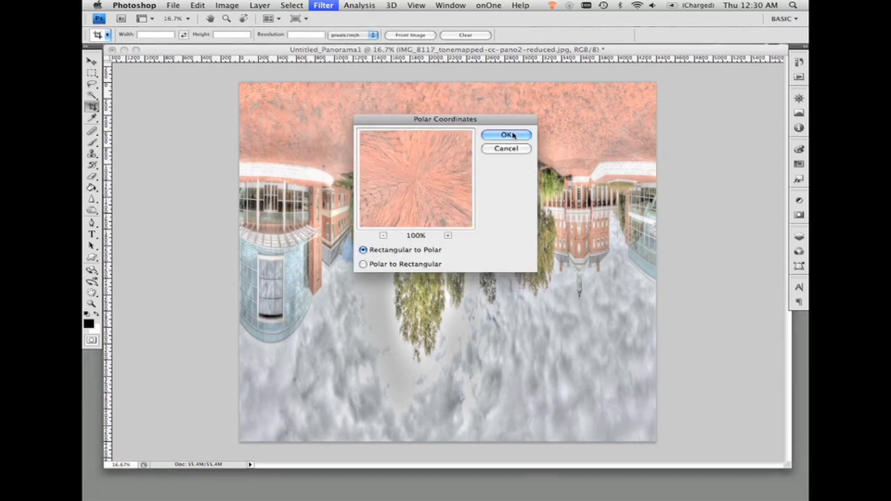
click(506, 134)
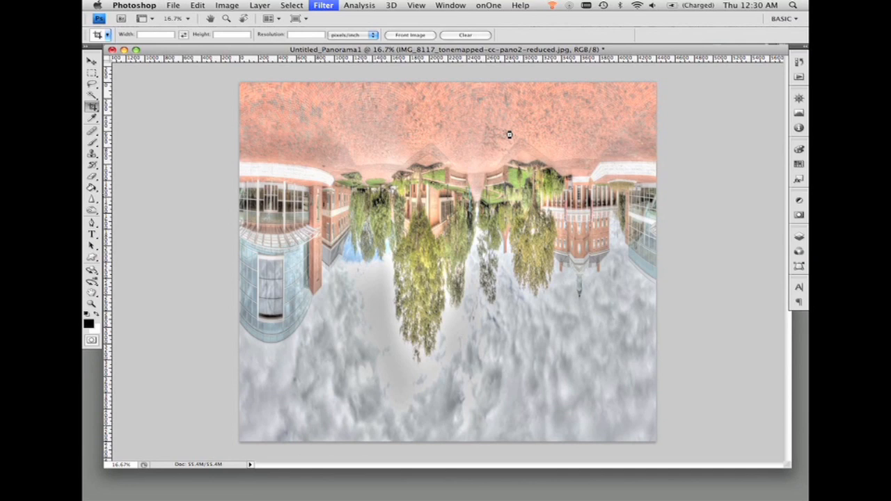
click(323, 5)
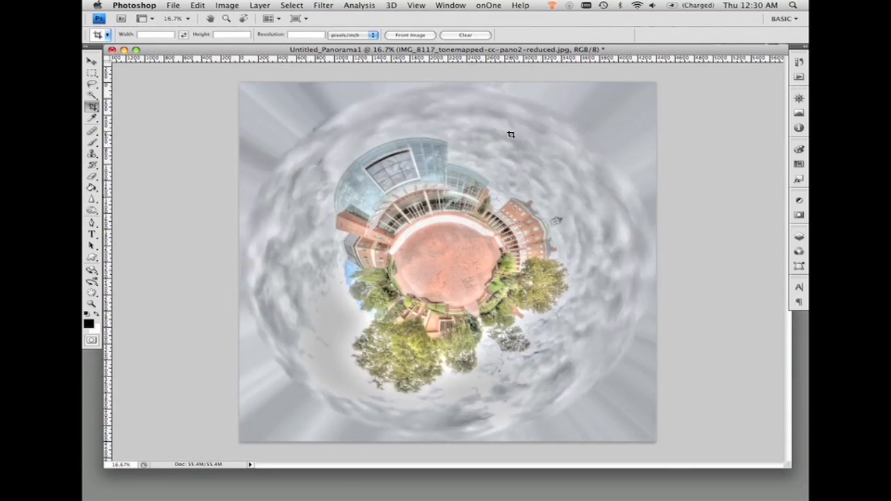
mouse_move(292, 112)
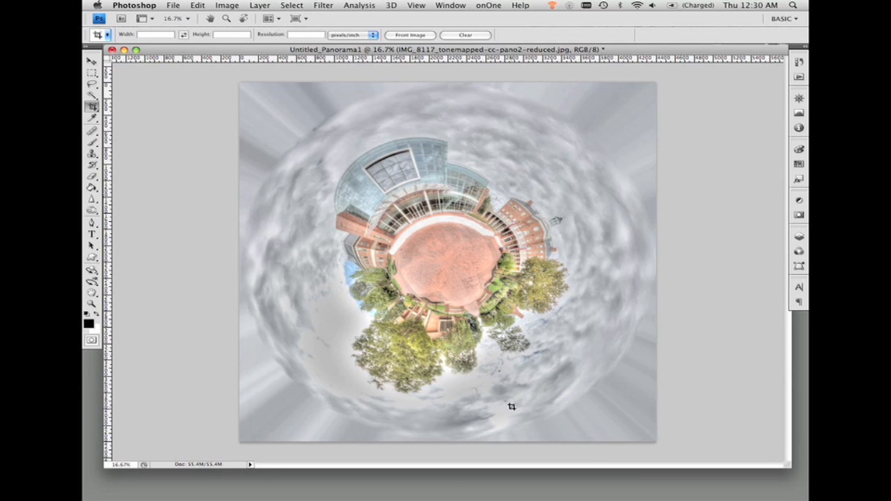
mouse_move(520, 93)
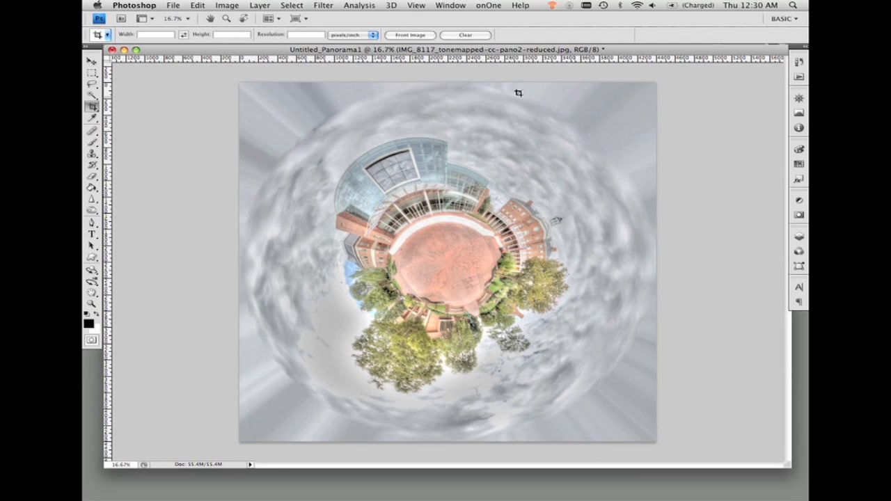
mouse_move(291, 100)
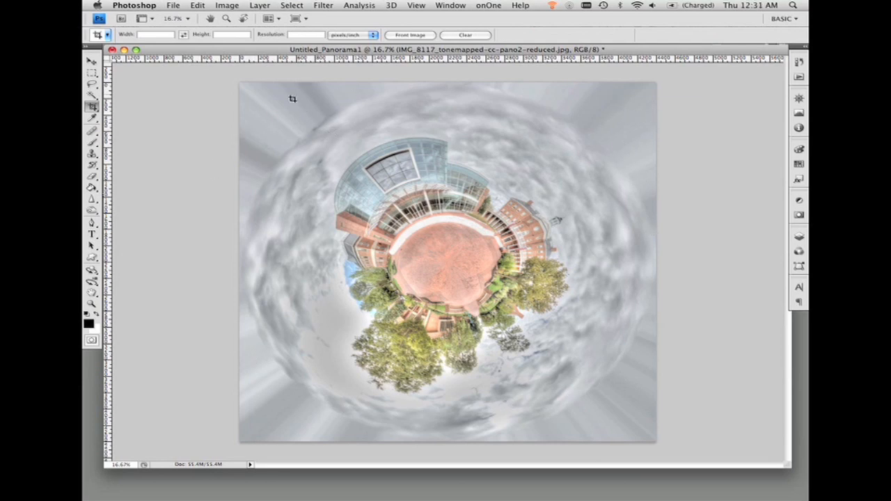
mouse_move(600, 332)
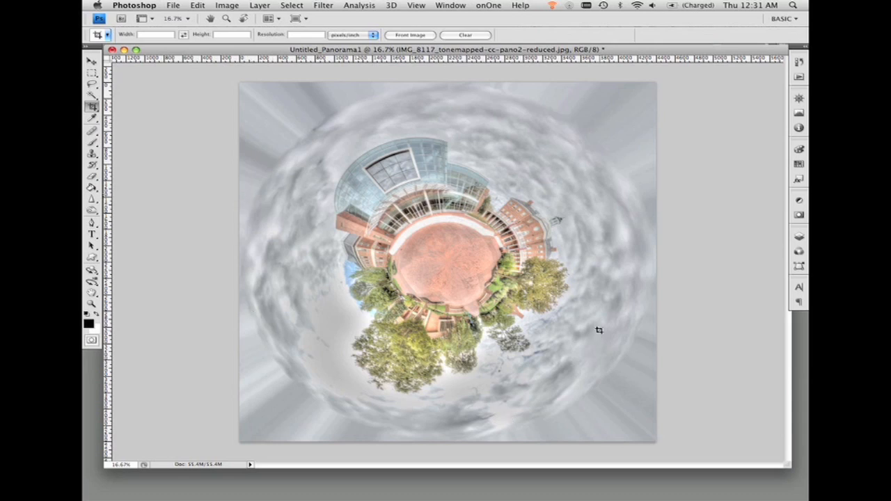
mouse_move(289, 174)
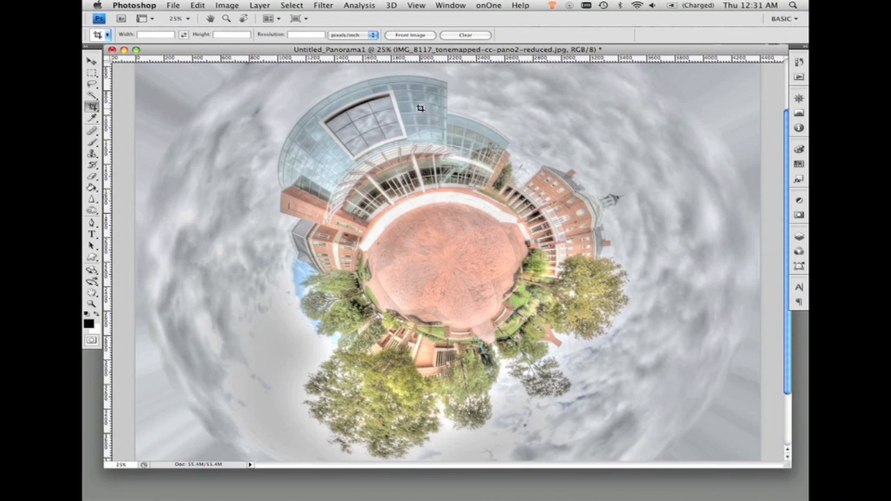
mouse_move(451, 237)
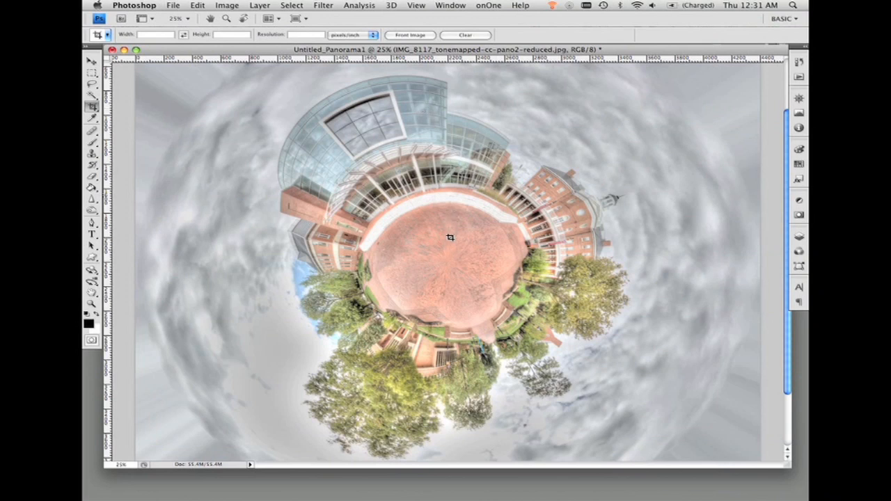
mouse_move(450, 262)
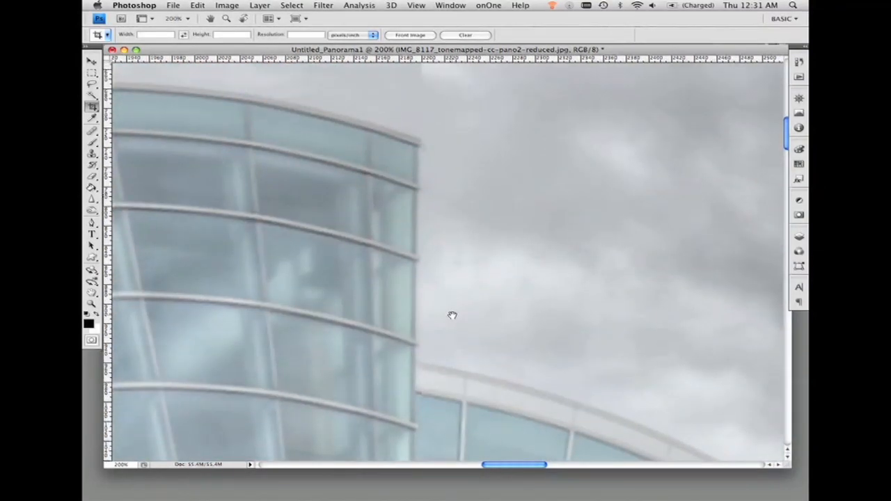
drag(453, 315, 400, 136)
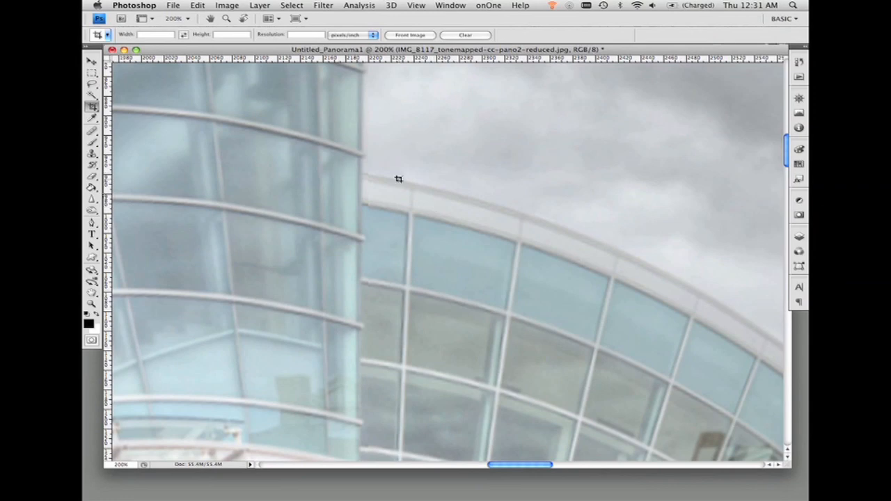
mouse_move(541, 221)
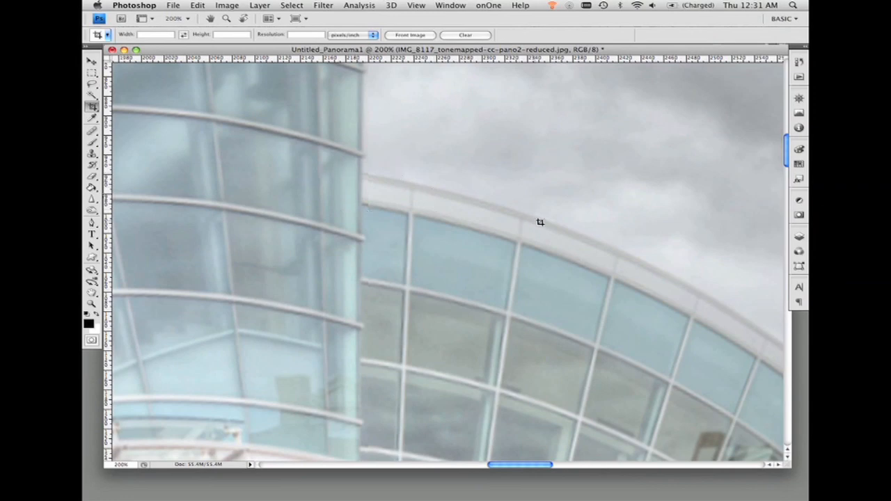
drag(540, 222, 532, 112)
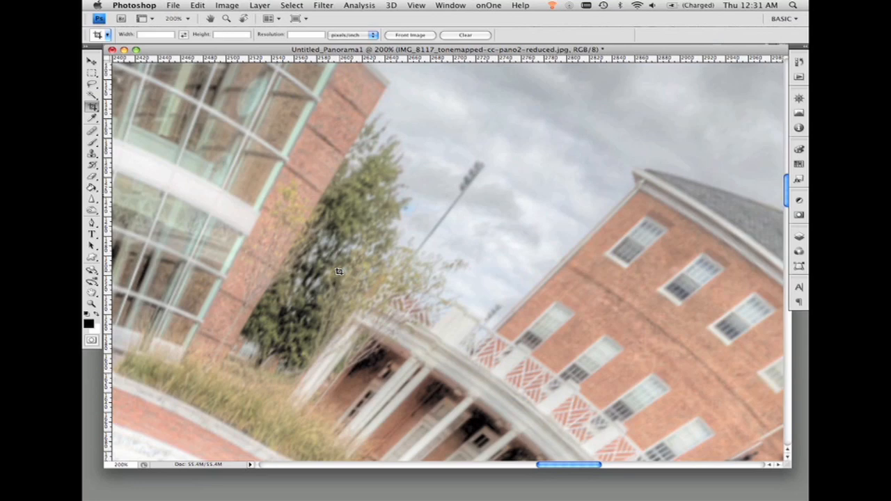
mouse_move(370, 223)
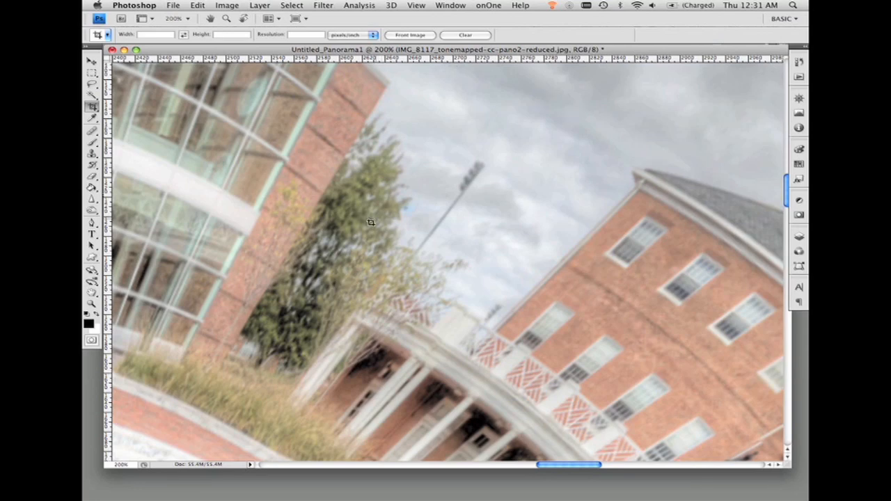
mouse_move(216, 173)
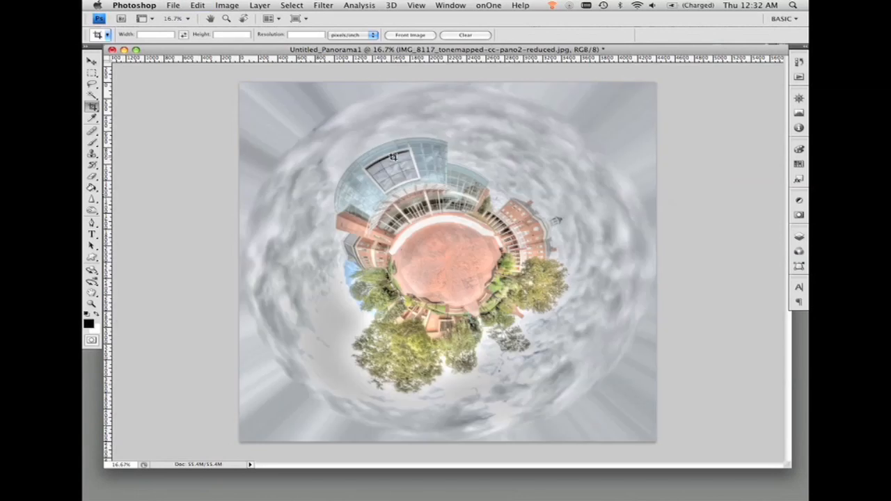
mouse_move(448, 151)
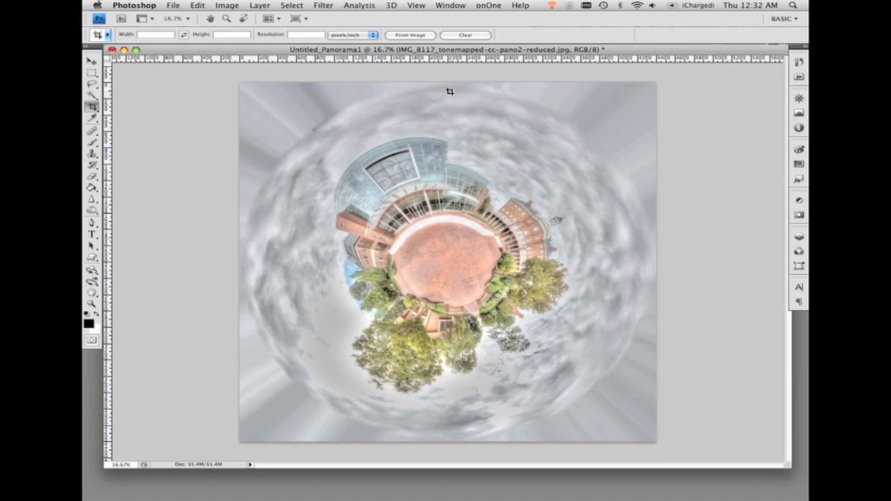
mouse_move(446, 176)
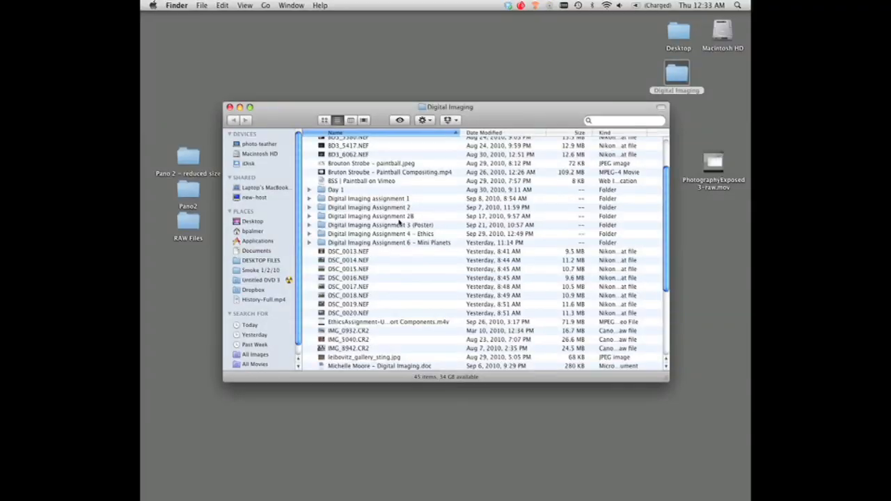
Open 1DSC_0015-cc.jpg from Mini Planets > Brian and switch to Photoshop.
double_click(387, 242)
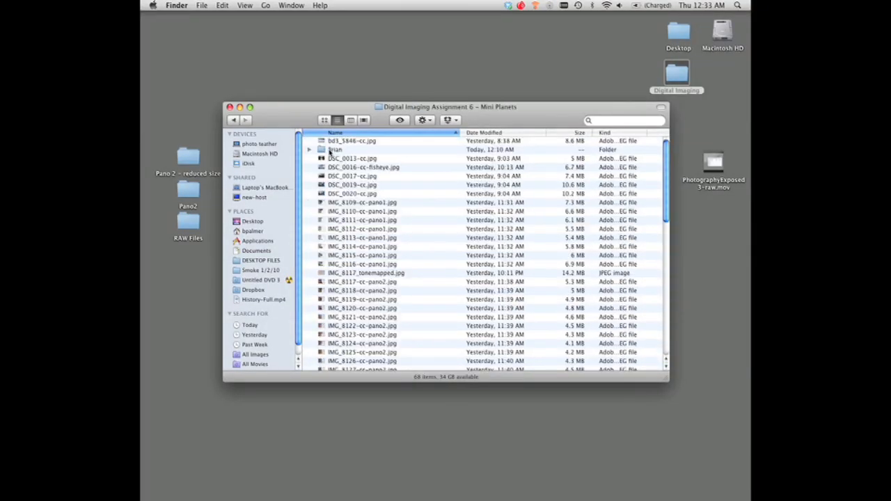
double_click(335, 150)
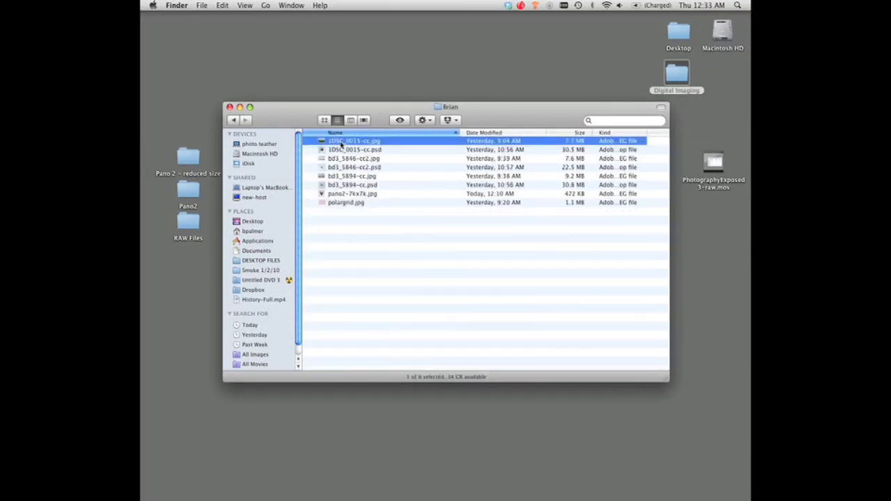
key(space)
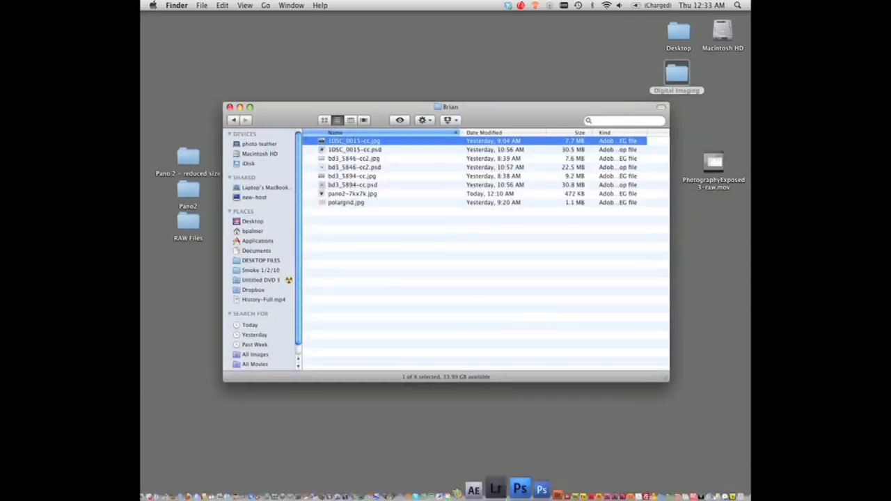
click(501, 485)
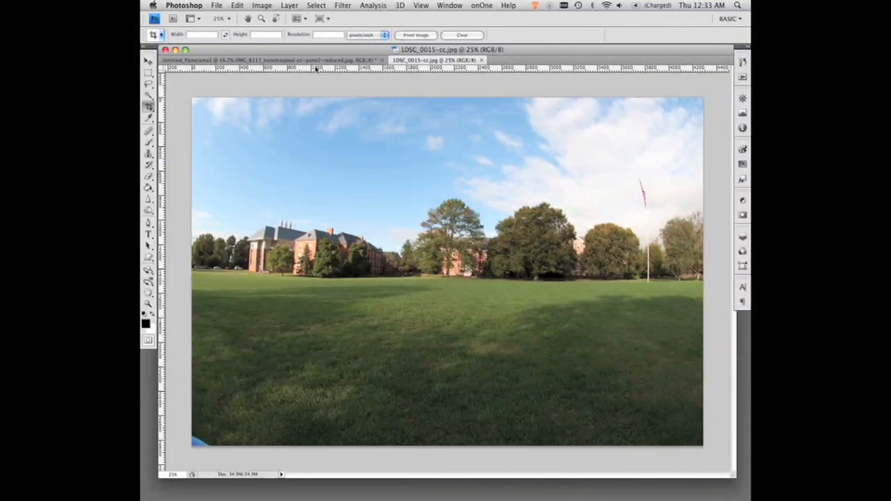
mouse_move(230, 132)
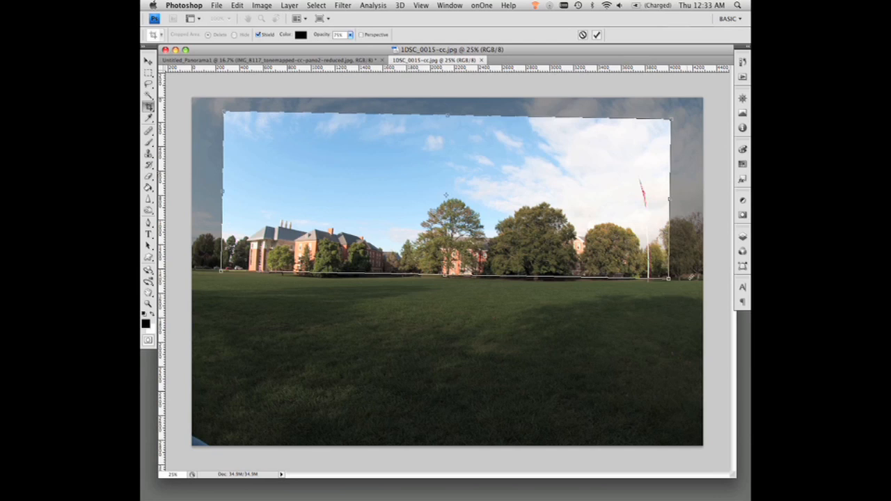
mouse_move(635, 251)
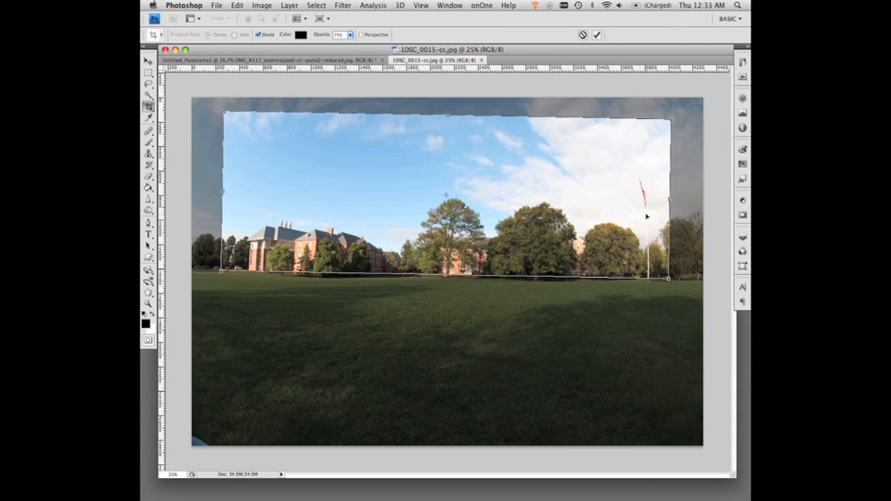
mouse_move(288, 203)
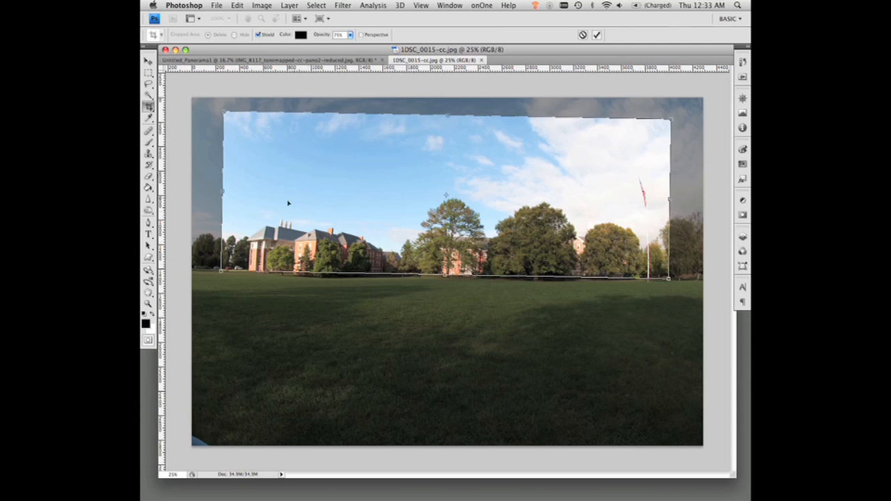
mouse_move(523, 254)
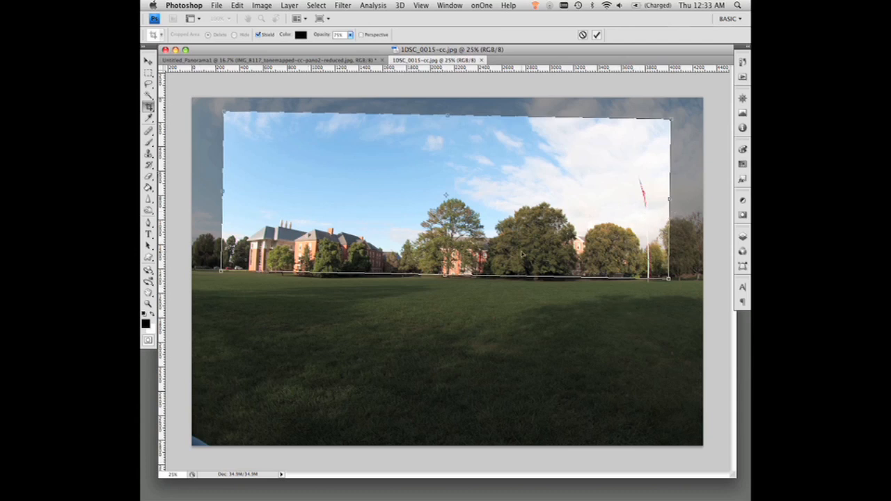
mouse_move(605, 257)
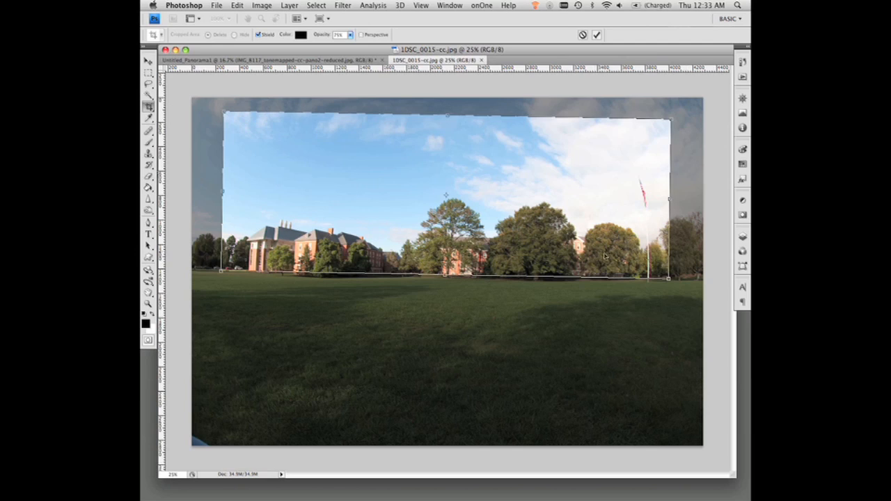
mouse_move(655, 239)
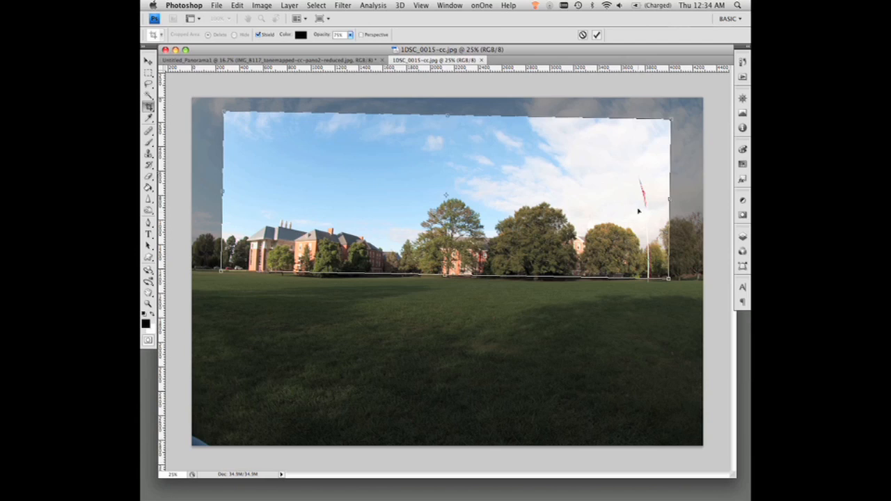
mouse_move(594, 251)
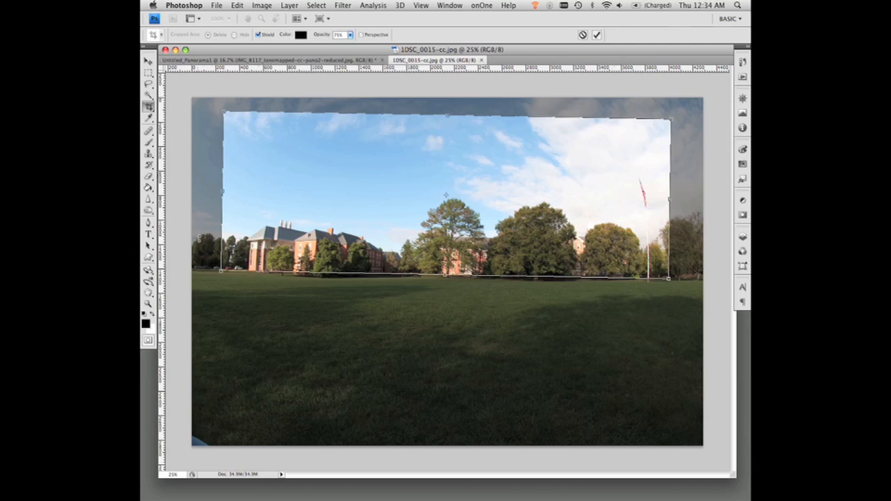
mouse_move(650, 233)
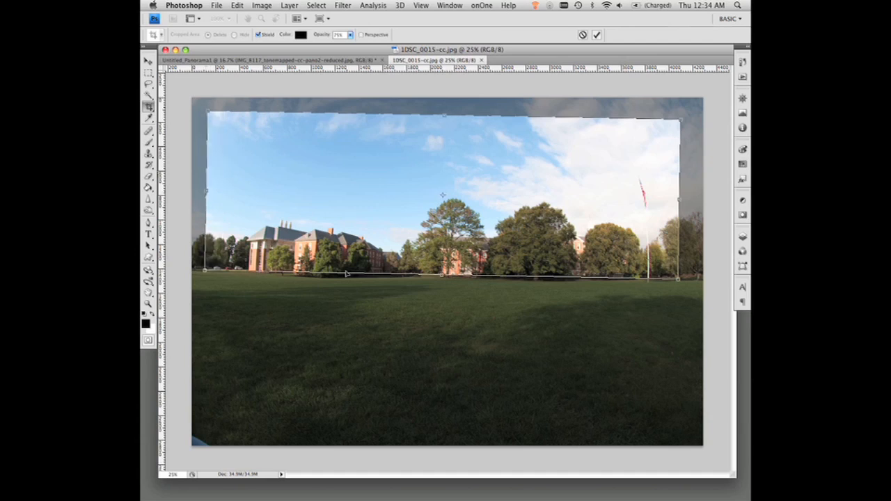
mouse_move(337, 266)
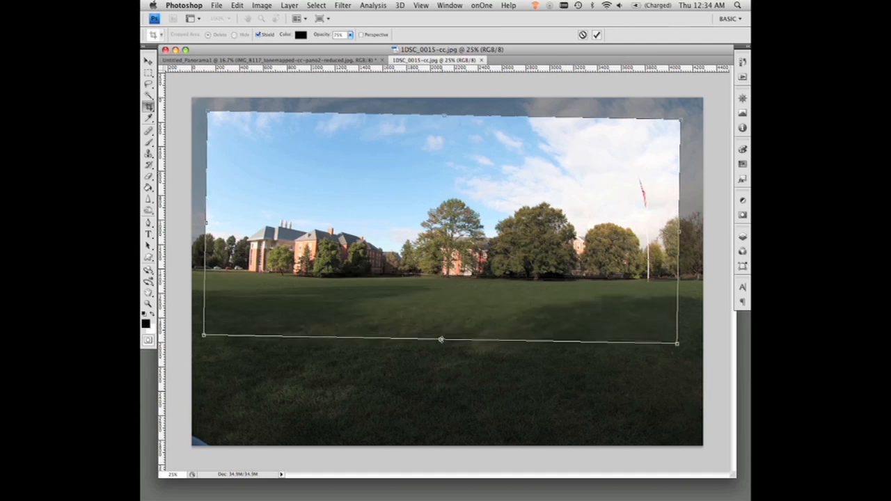
Lower the crop box's bottom edge onto the lawn and commit the crop.
drag(441, 339, 440, 351)
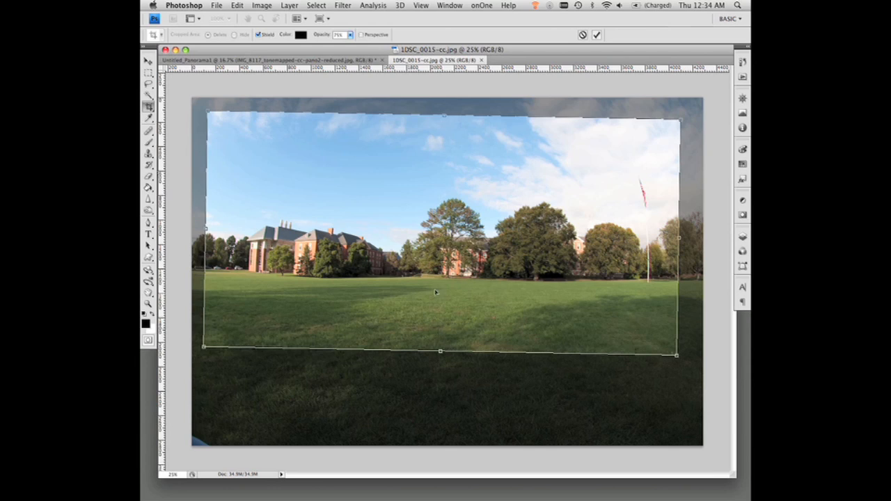
mouse_move(429, 321)
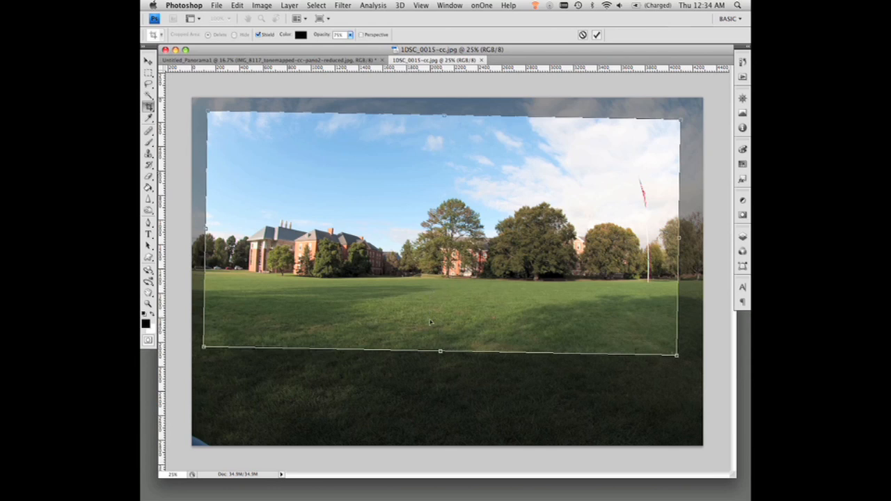
mouse_move(424, 240)
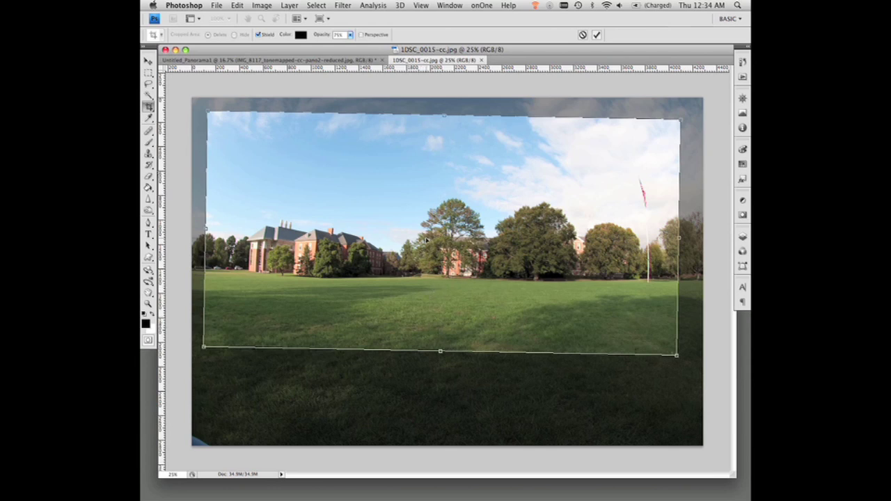
click(273, 4)
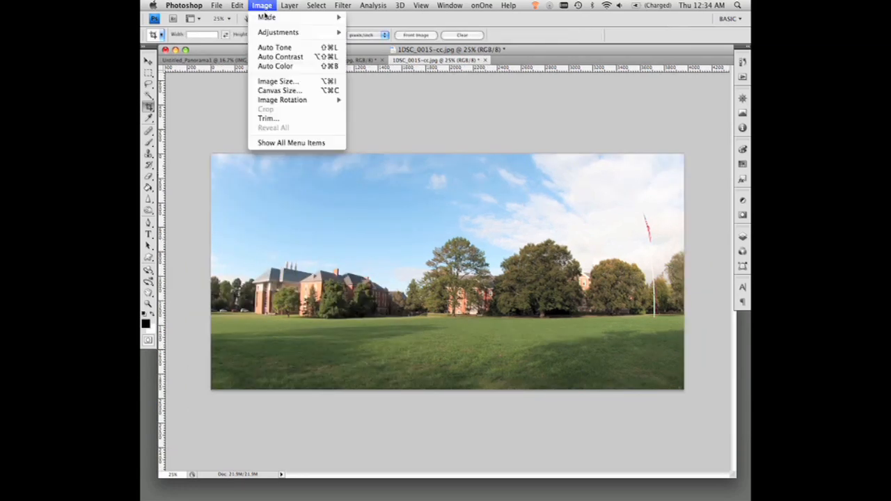
Resize 1DSC_0015-cc.jpg taller to 3968 pixels and rotate it 180°.
click(277, 81)
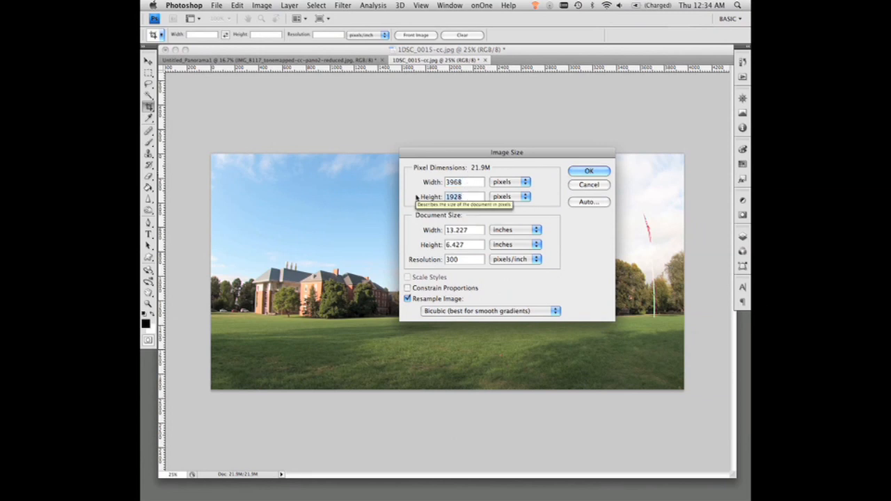
text(3968)
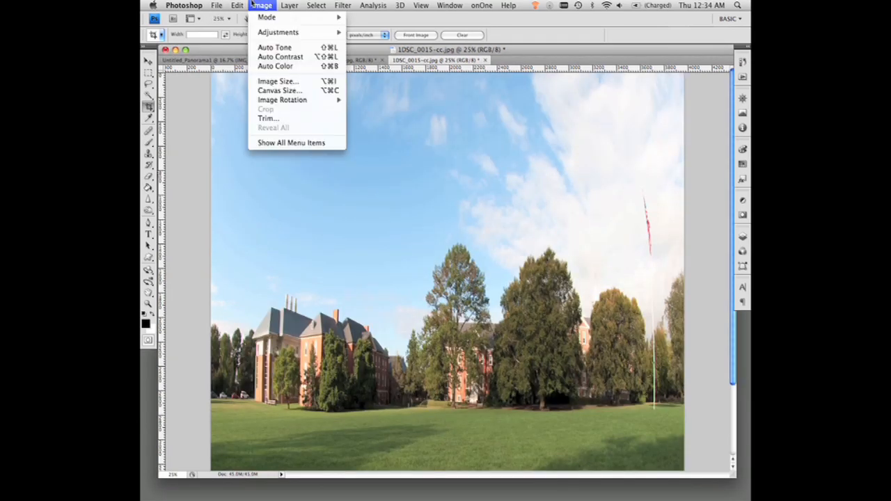
mouse_move(282, 99)
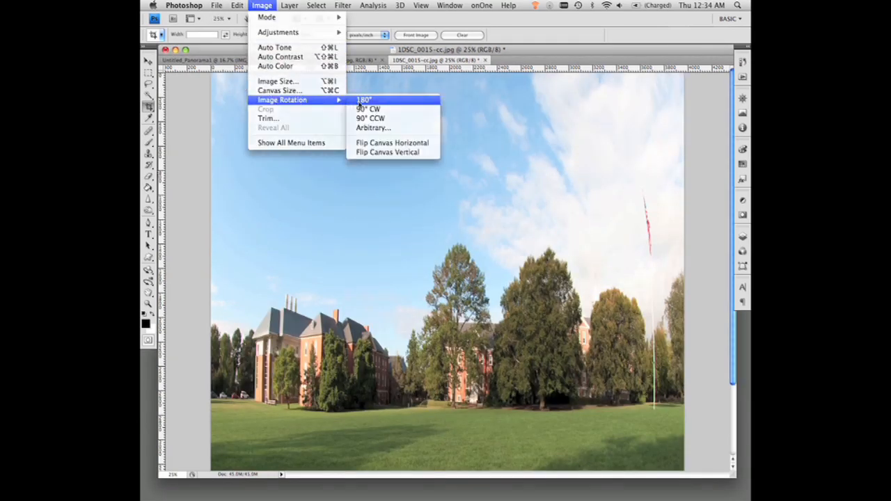
click(365, 100)
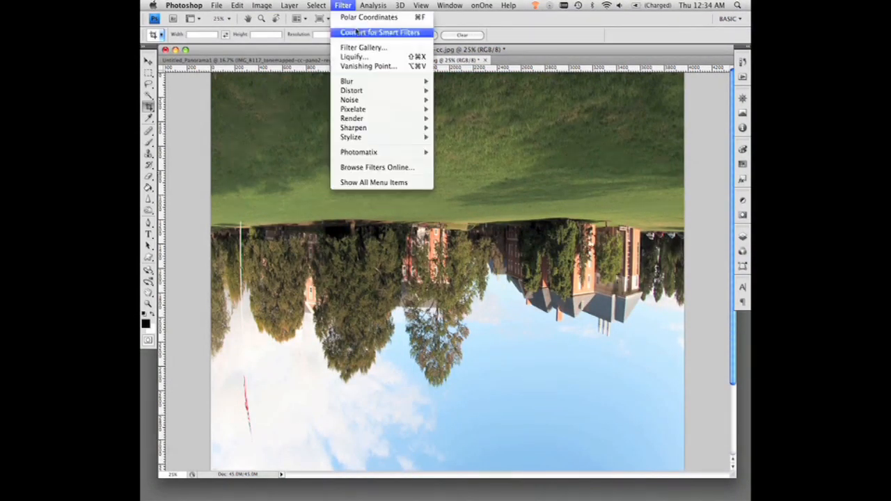
mouse_move(374, 18)
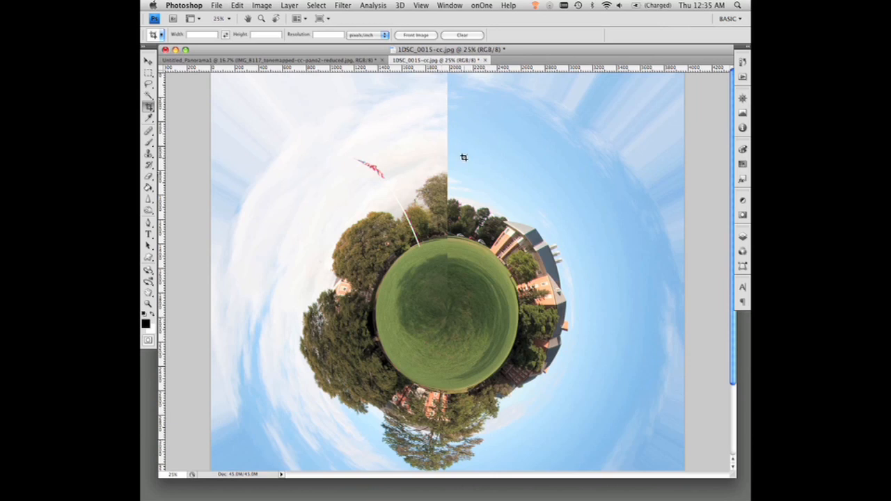
mouse_move(478, 119)
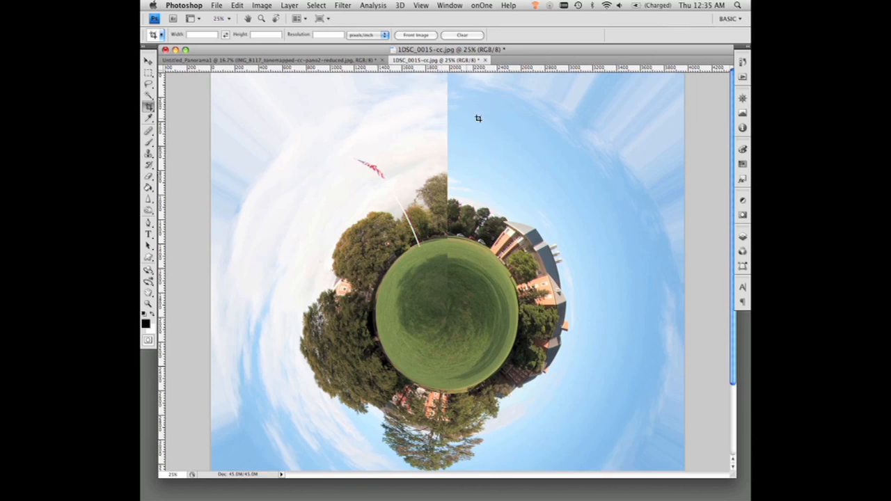
mouse_move(445, 116)
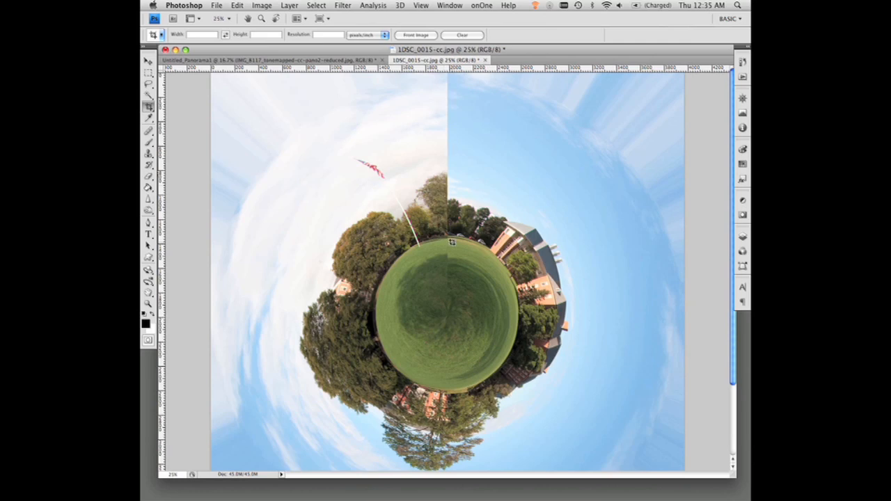
mouse_move(402, 112)
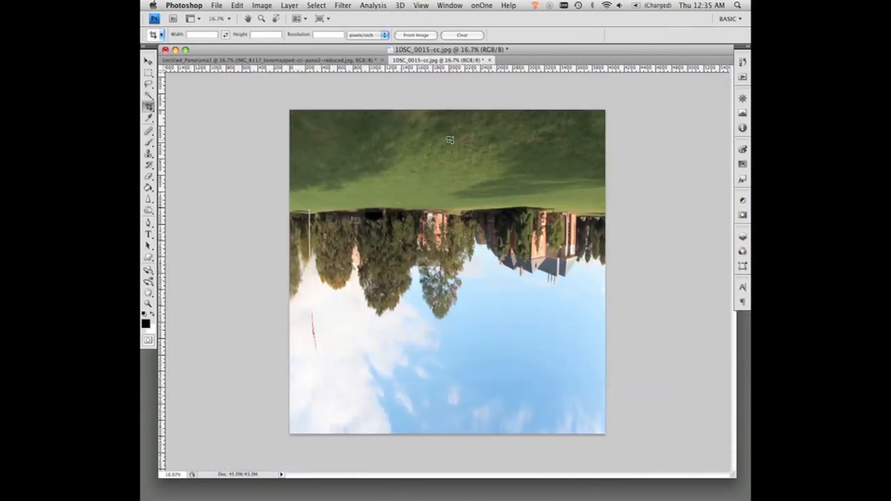
Apply the Offset filter with Horizontal 2000 pixels and Wrap Around.
click(342, 5)
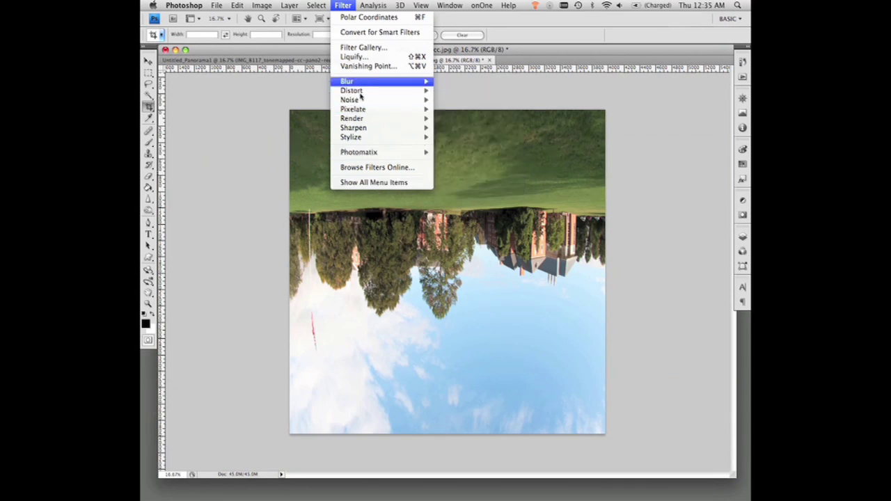
mouse_move(367, 182)
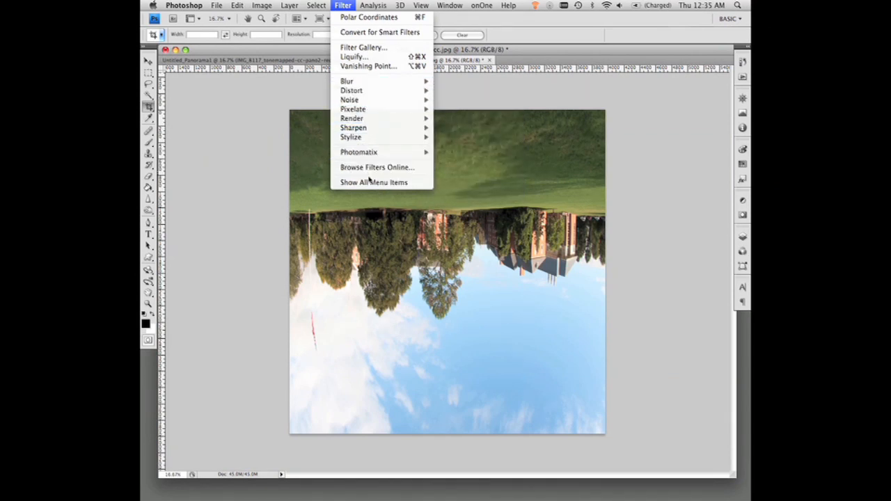
click(378, 182)
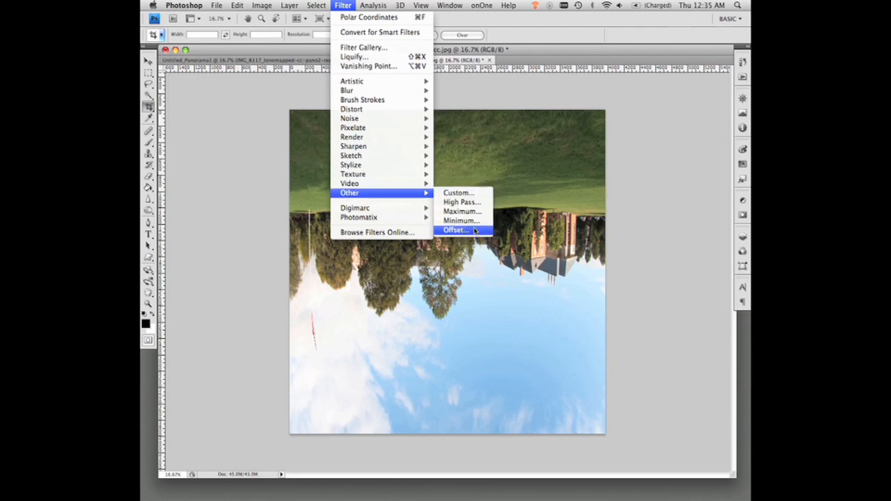
click(455, 230)
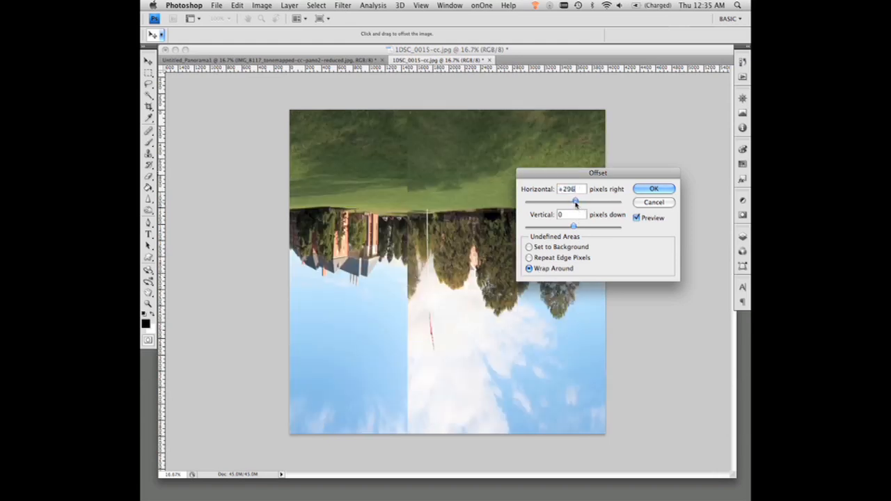
drag(576, 202, 578, 202)
text(2000)
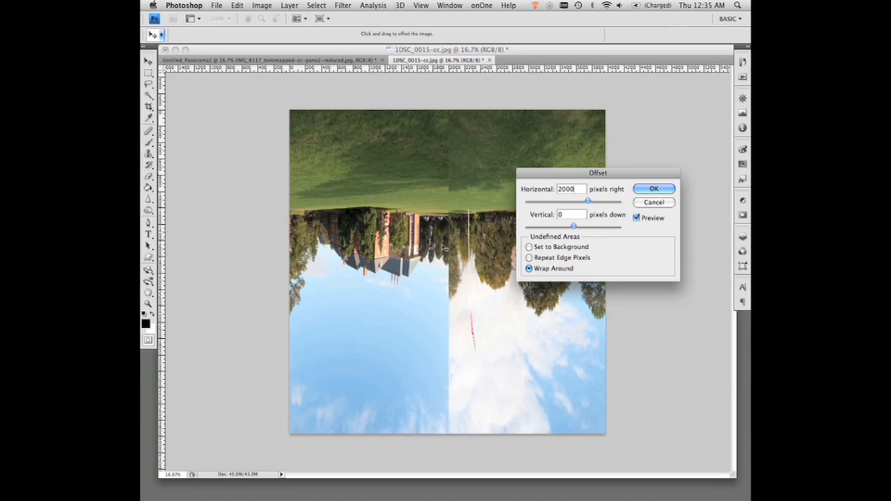
mouse_move(322, 99)
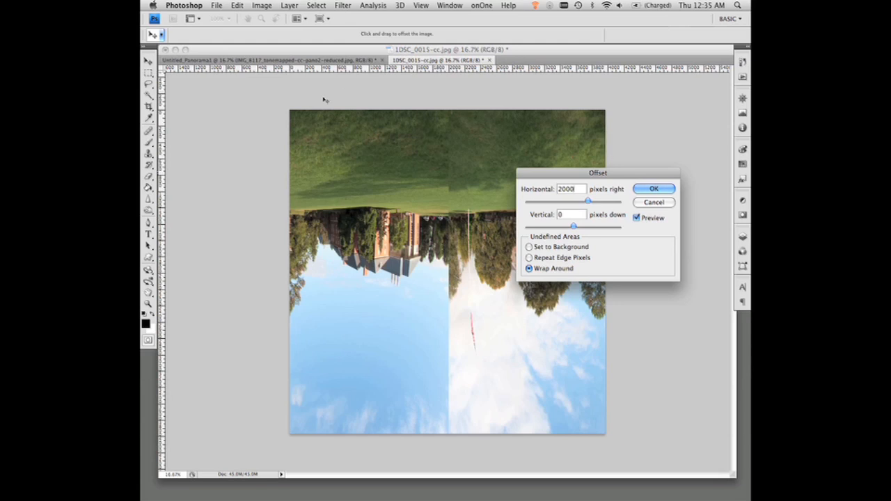
mouse_move(487, 183)
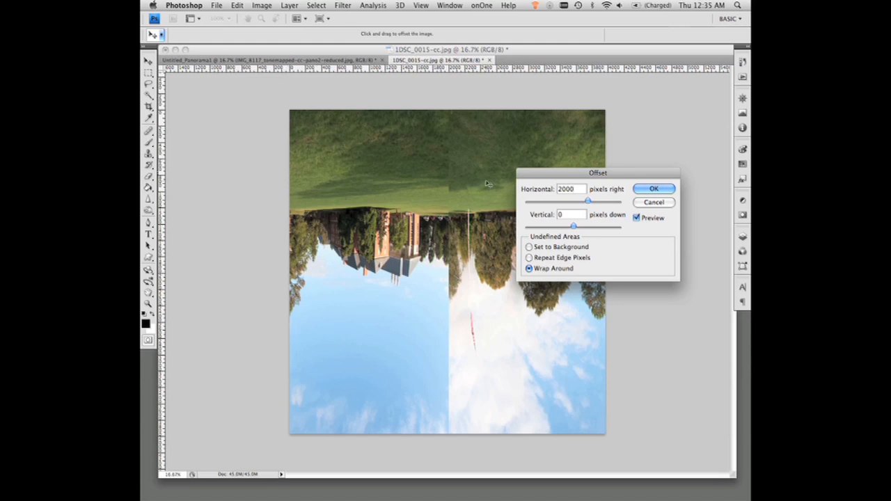
mouse_move(617, 161)
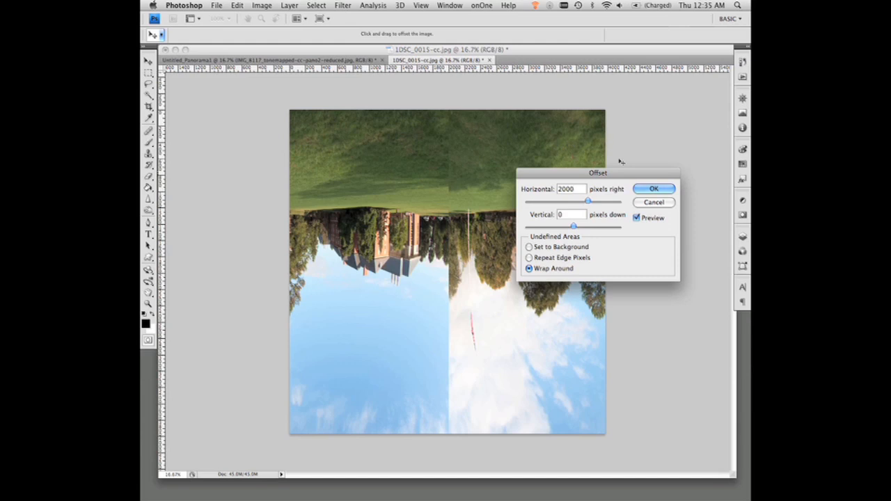
click(654, 188)
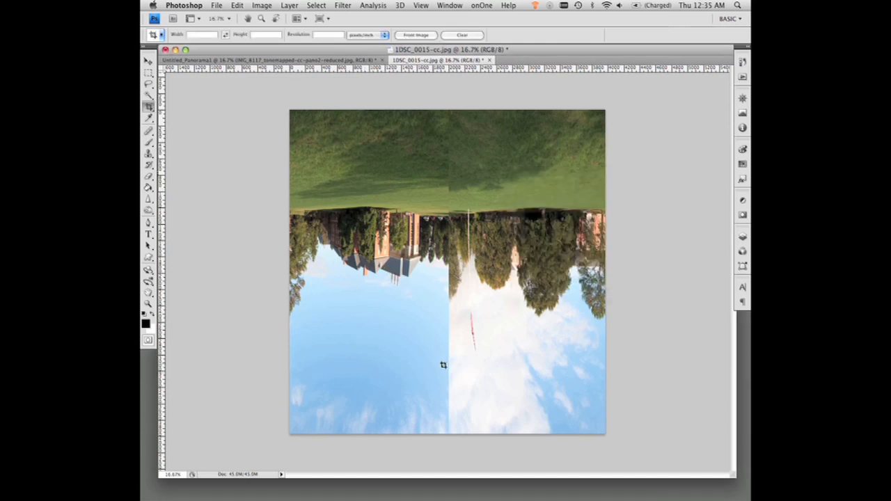
mouse_move(450, 118)
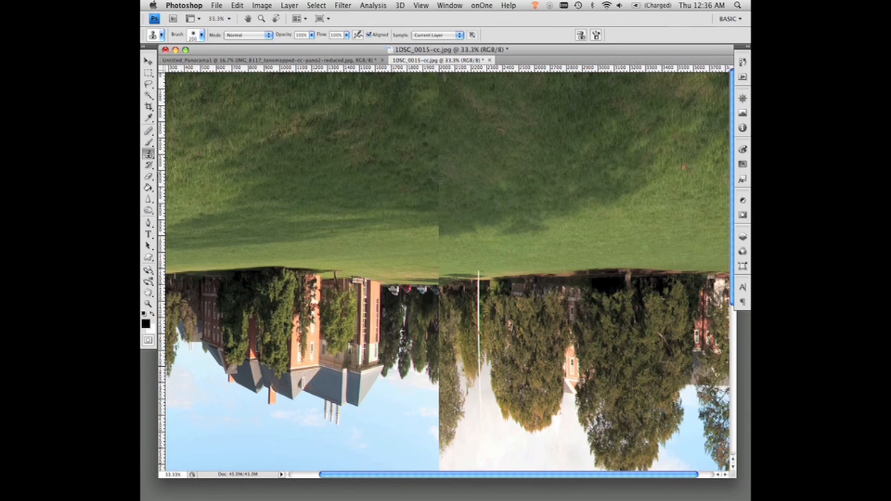
mouse_move(433, 87)
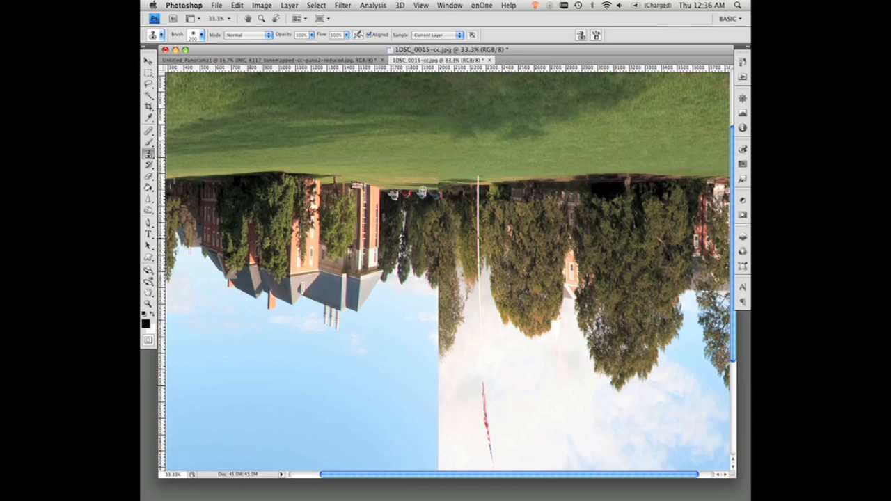
mouse_move(466, 185)
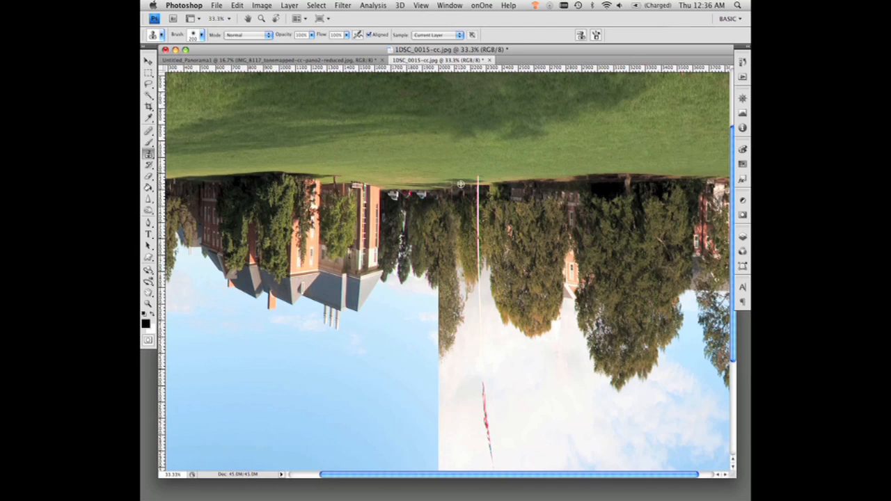
mouse_move(458, 187)
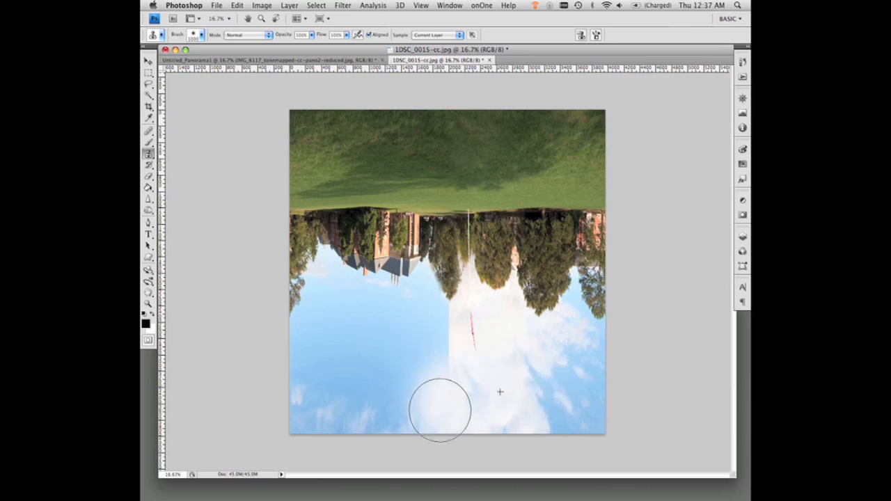
mouse_move(445, 354)
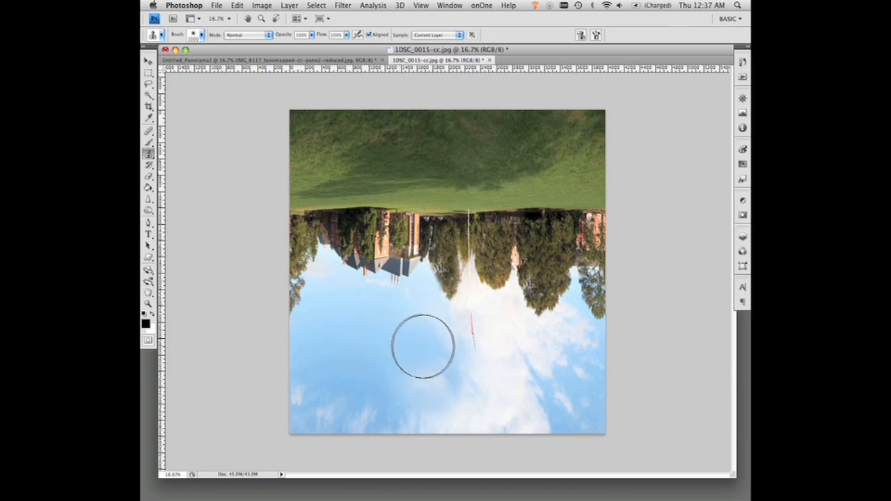
mouse_move(372, 381)
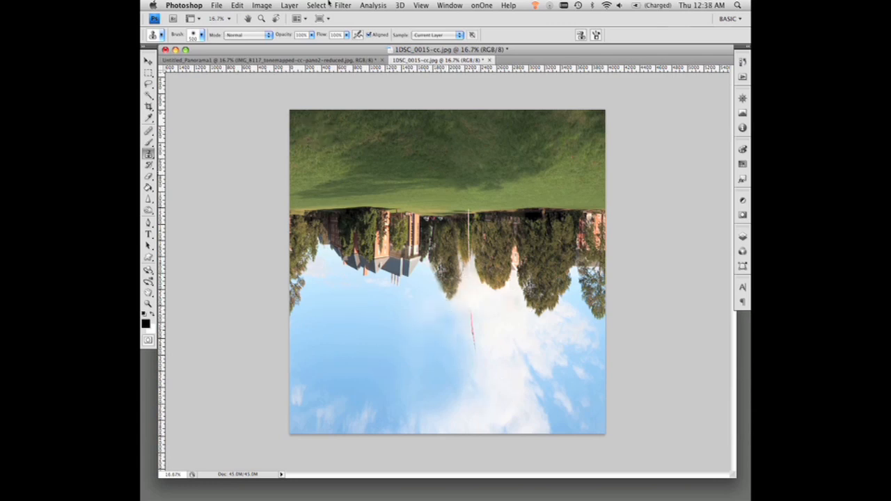
Apply Polar Coordinates (Rectangular to Polar) to 1DSC_0015-cc.jpg, forming a tiny planet.
click(343, 5)
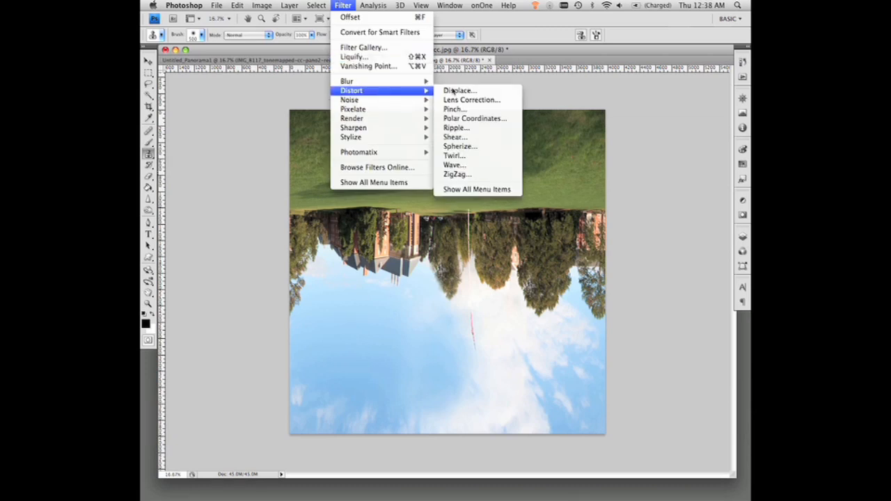
click(475, 118)
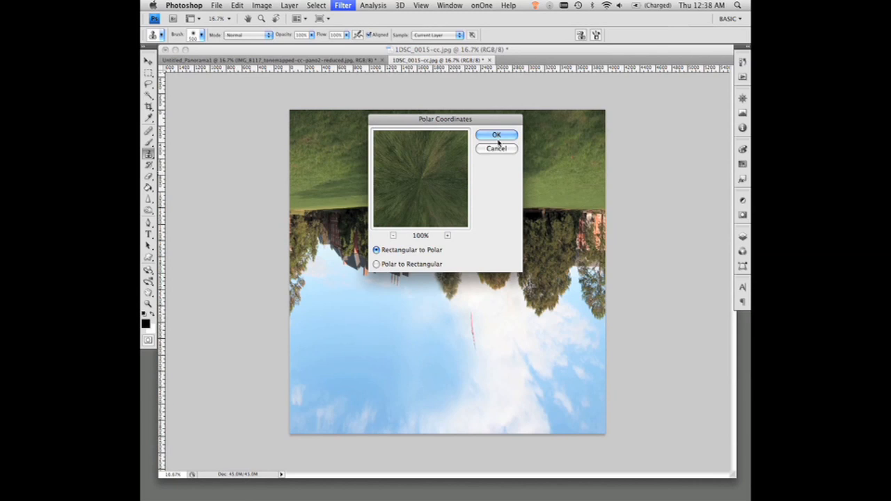
click(497, 135)
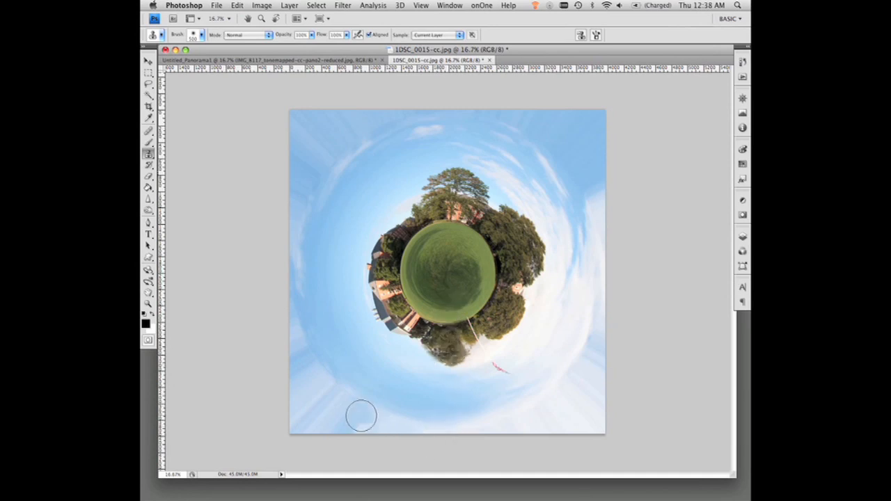
mouse_move(478, 426)
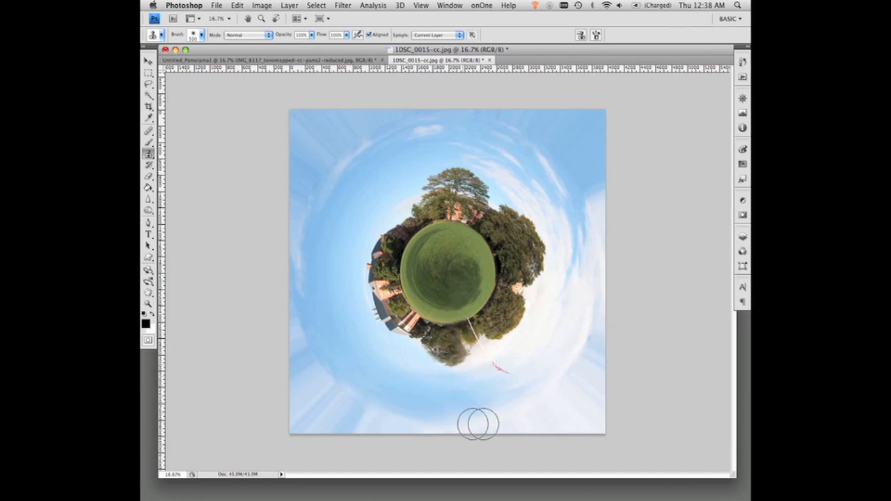